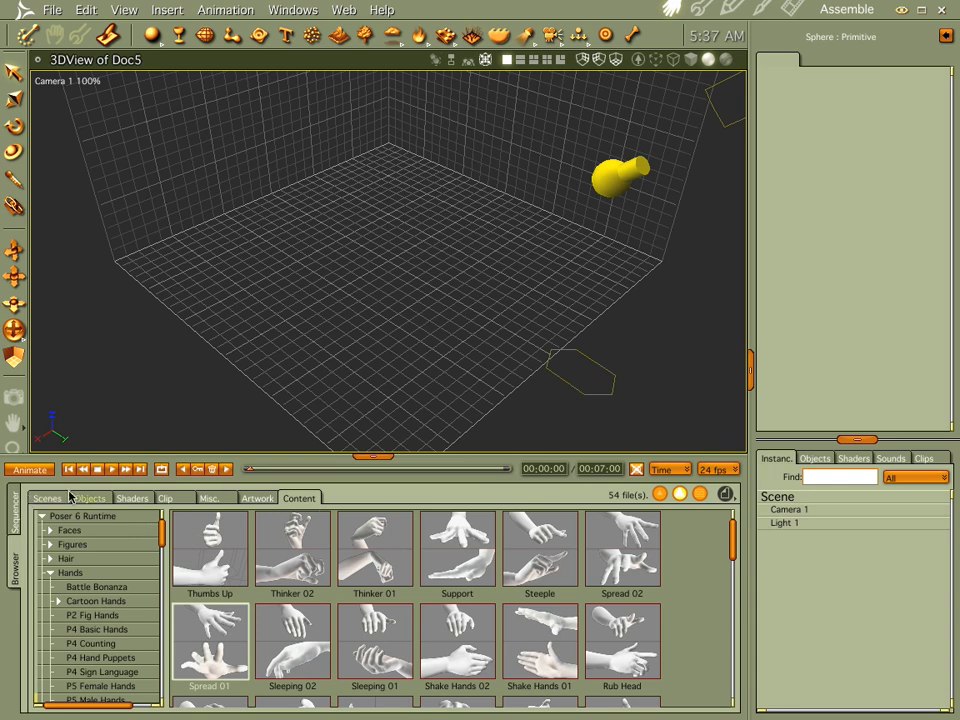
- Load the Green Lantern figure from the Browser's Objects library into the scene
left_click(47, 498)
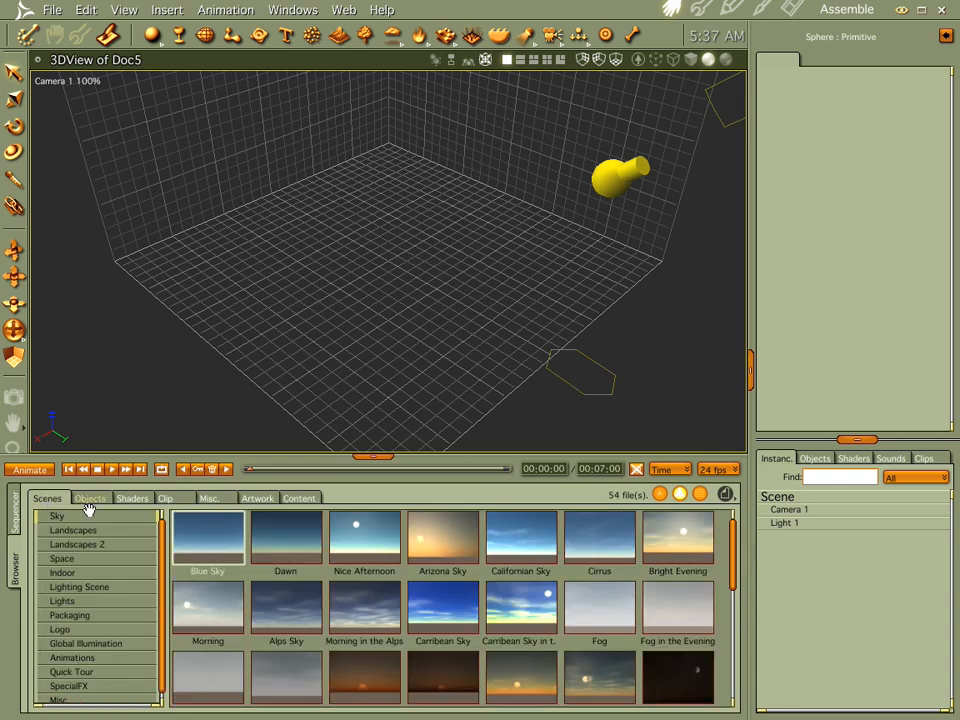
left_click(90, 498)
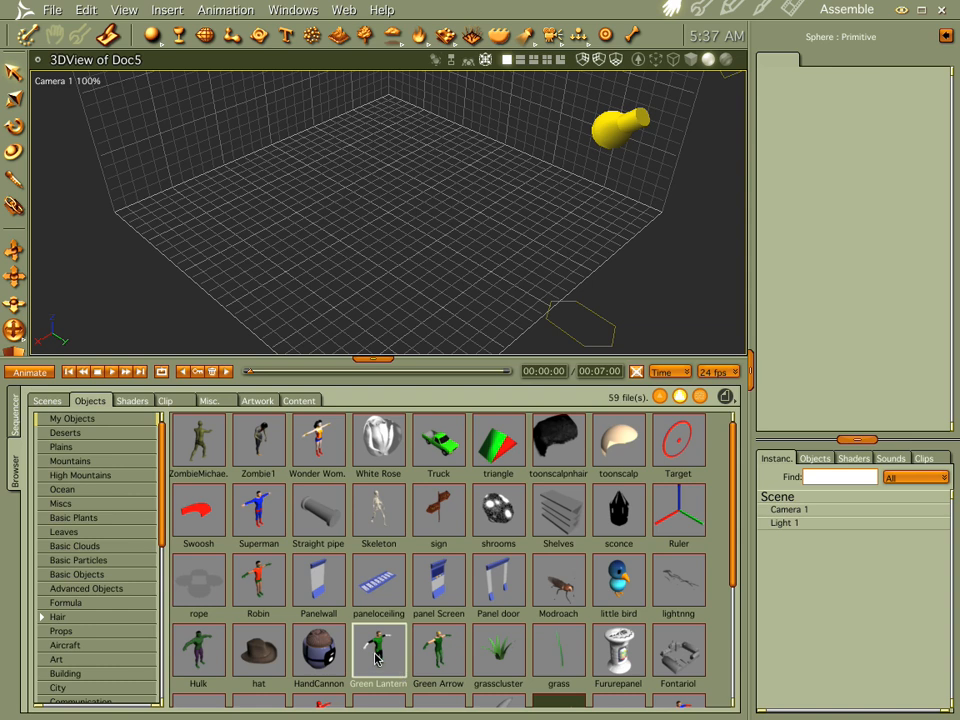
double_click(378, 650)
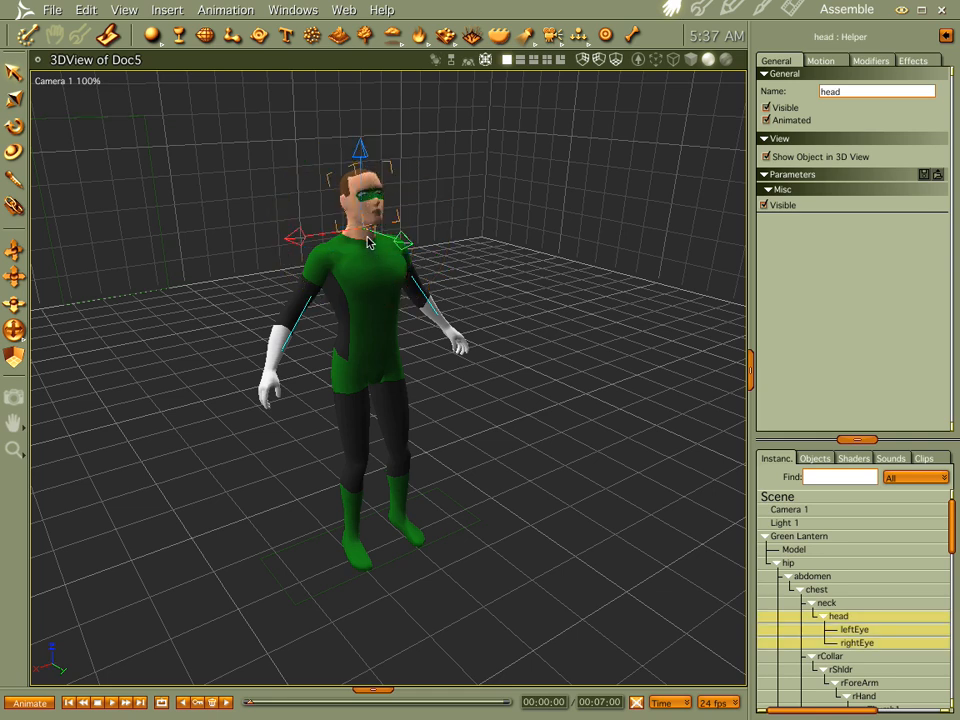
left_click(825, 603)
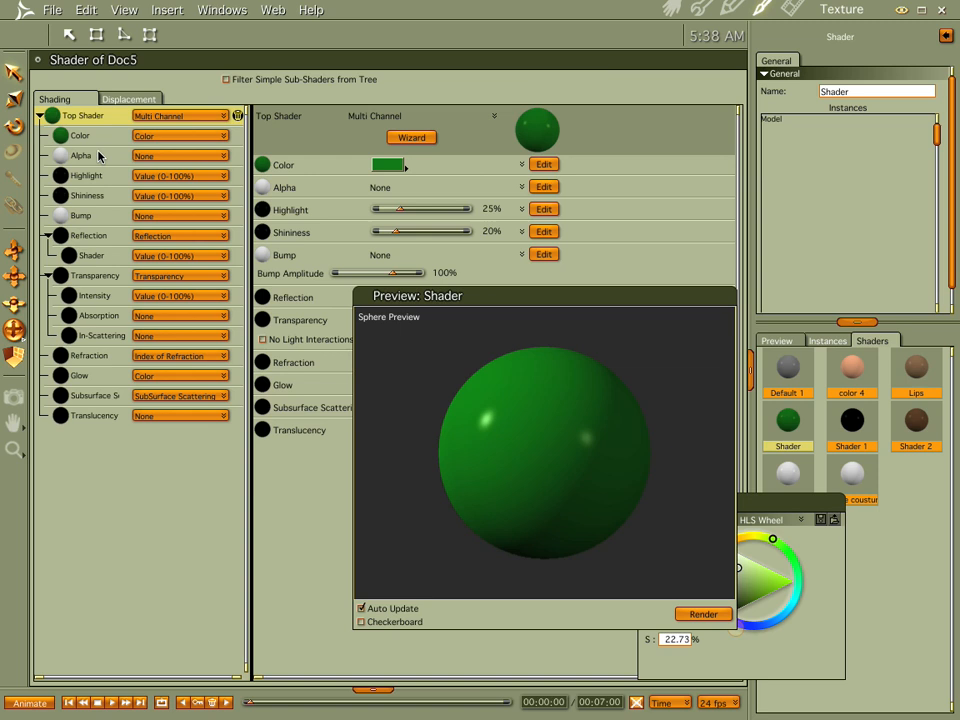
- Inspect the suit shader's Alpha channel, then go back to the Assemble room
left_click(80, 155)
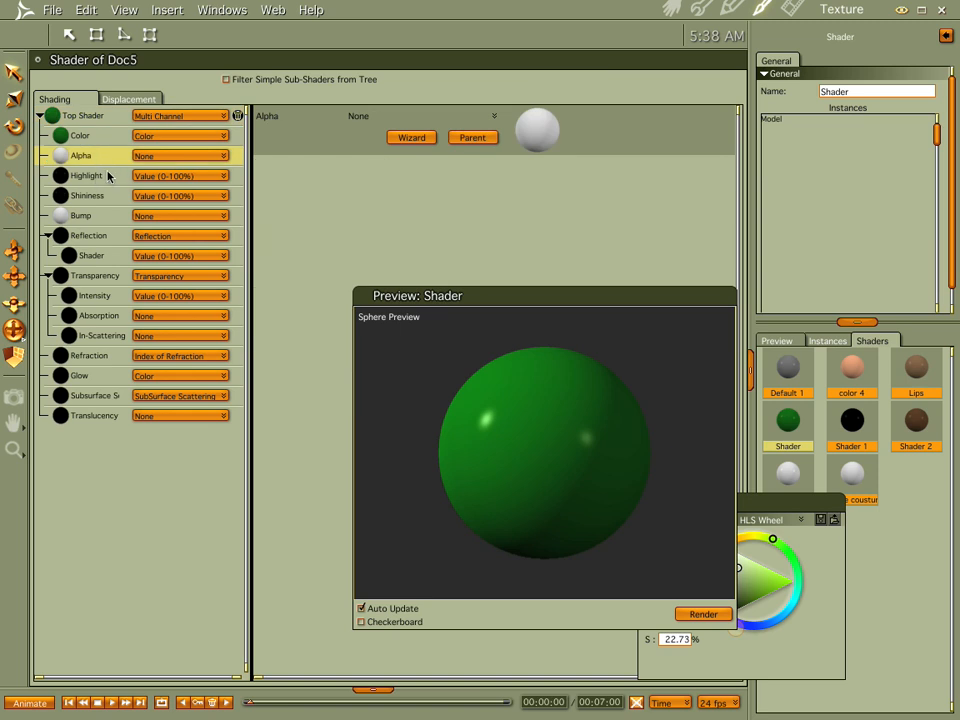
left_click(87, 175)
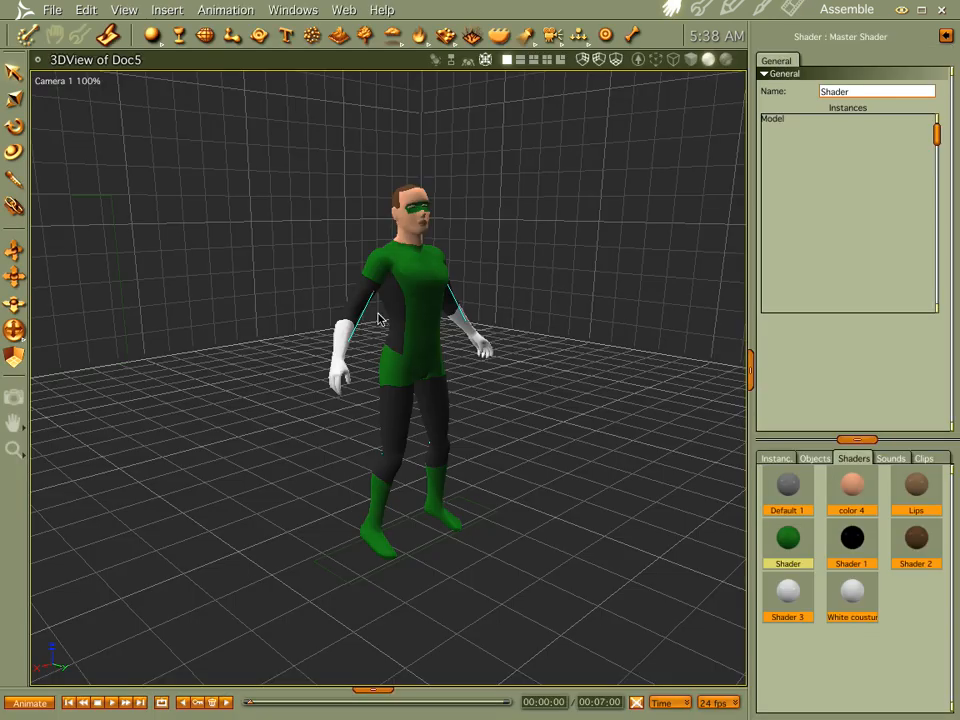
mouse_move(497, 444)
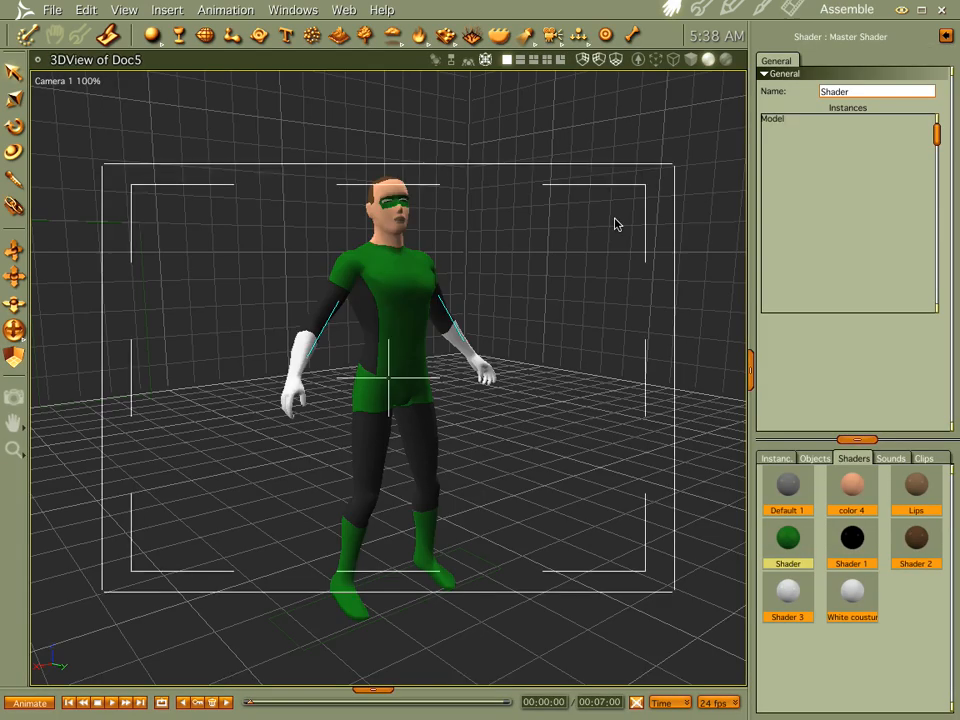
mouse_move(793, 8)
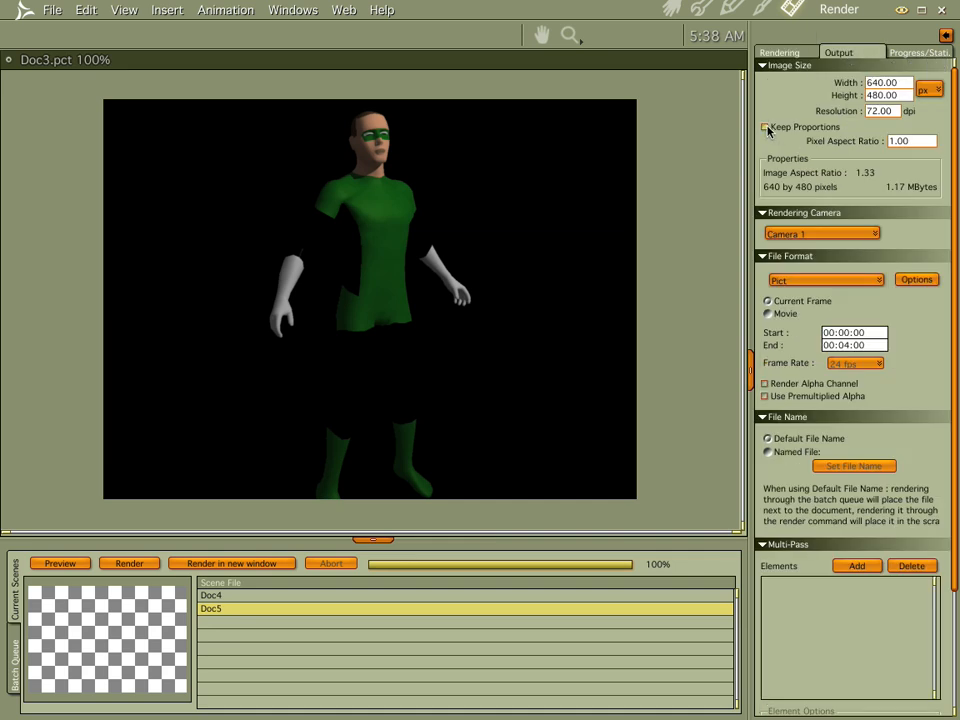
- Turn off Keep Proportions for the render output width and height
left_click(768, 127)
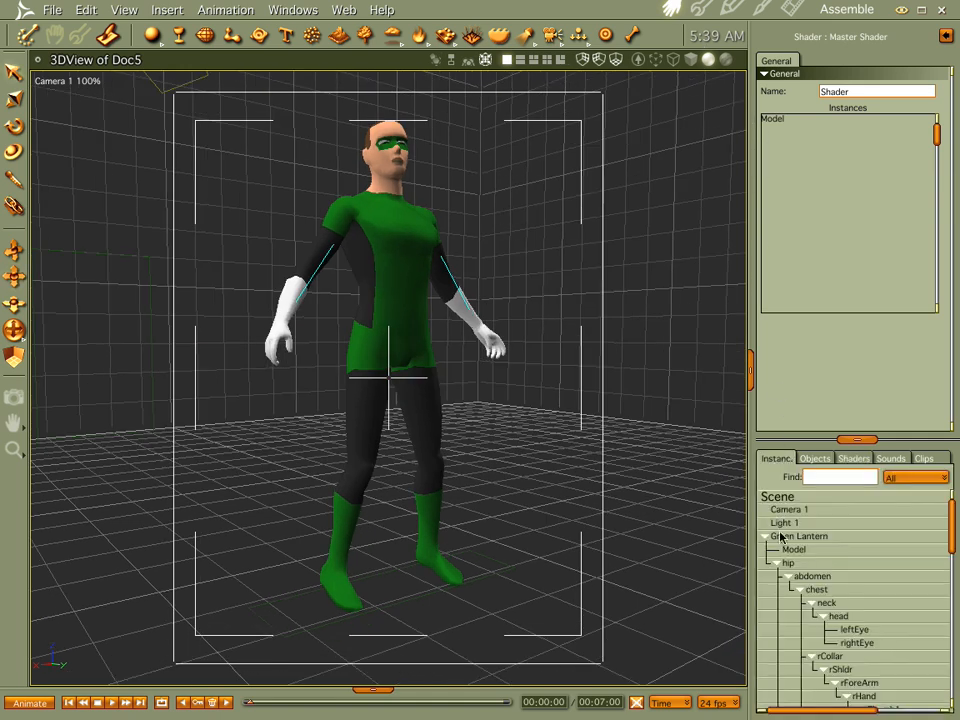
- Select Camera 1 and switch its lens to Zoom (mm)
left_click(790, 509)
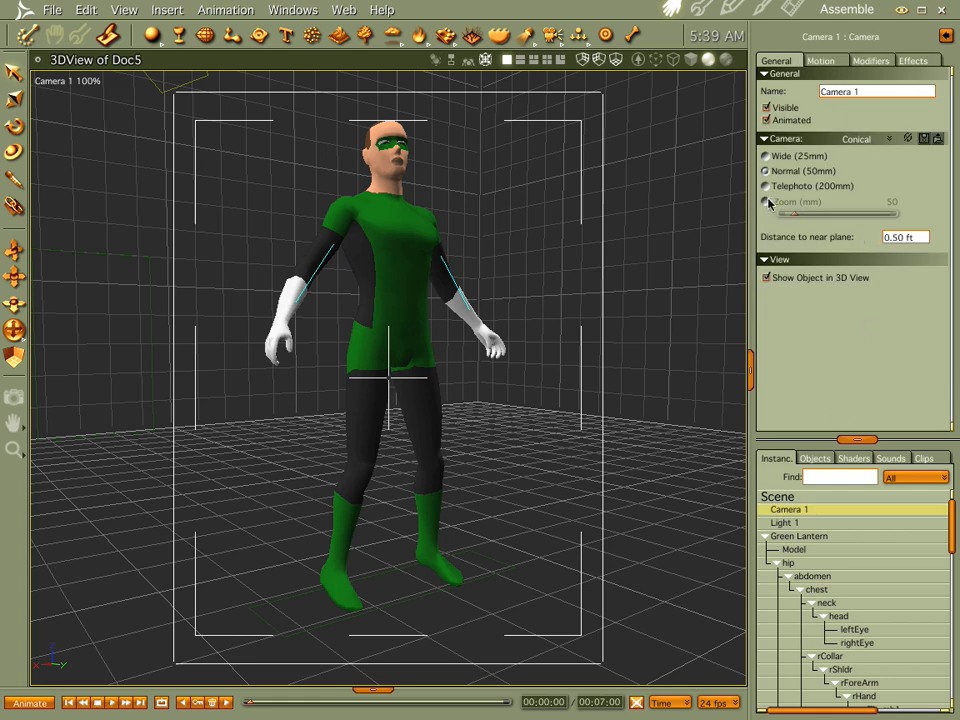
left_click(765, 202)
type("90")
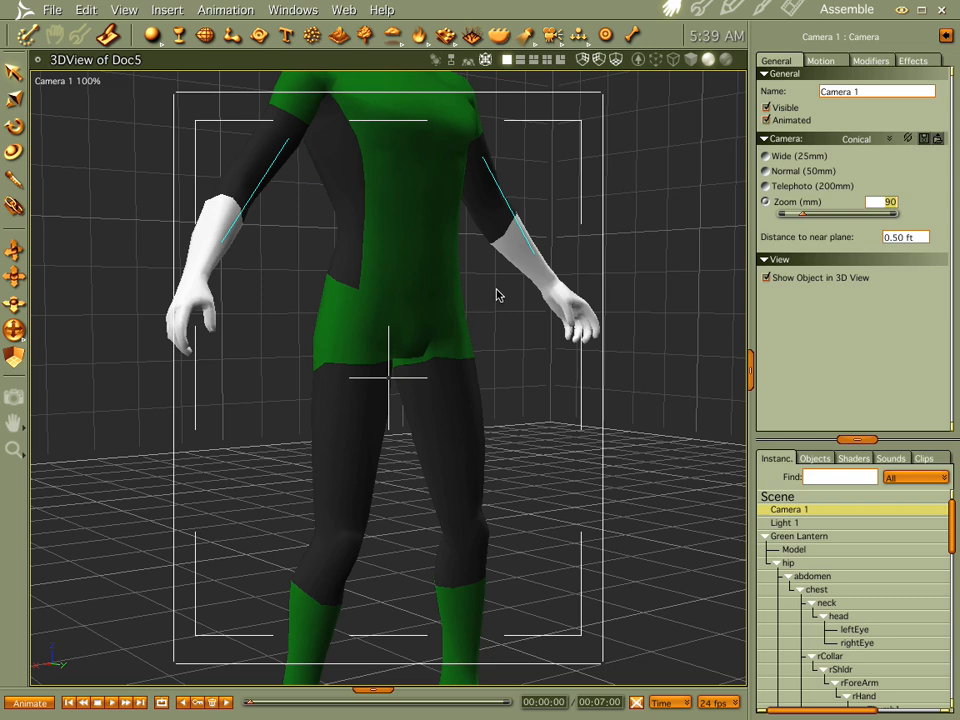
left_click(790, 563)
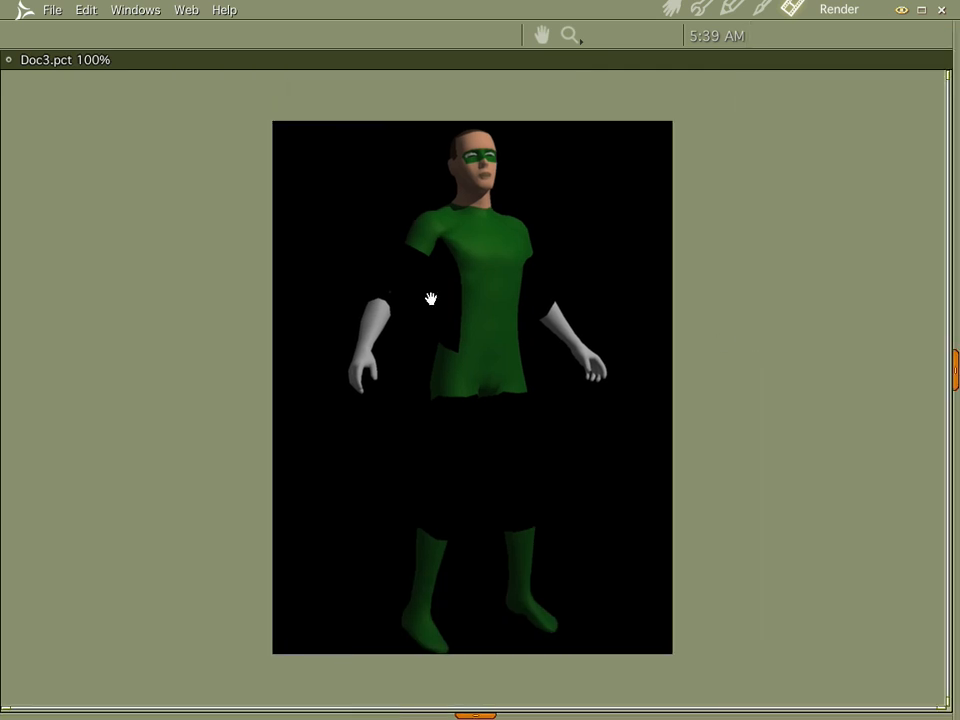
mouse_move(398, 277)
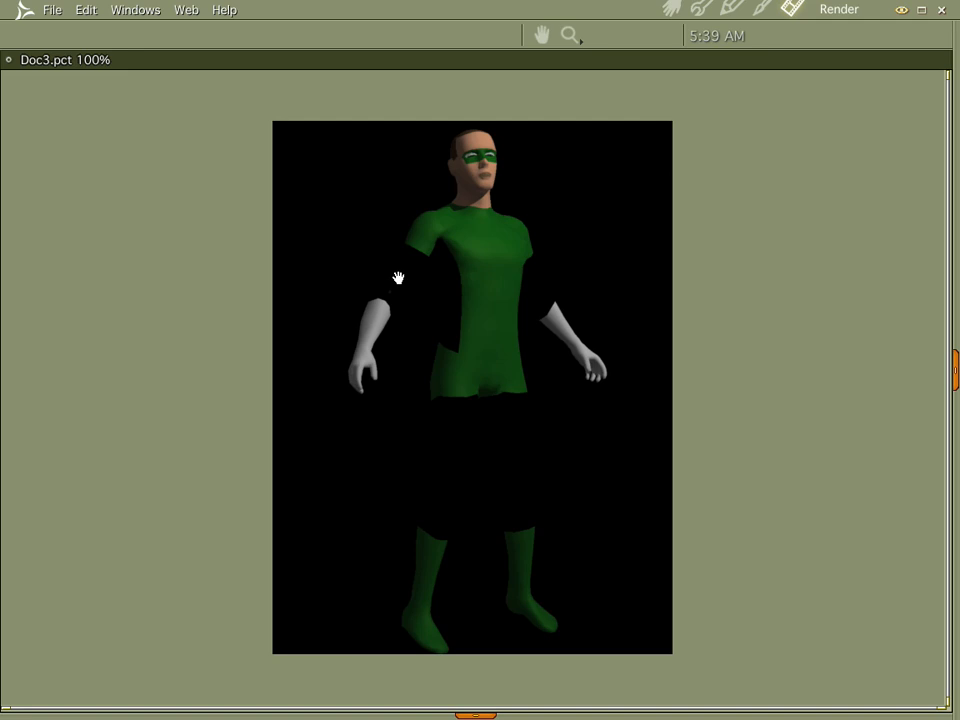
mouse_move(407, 323)
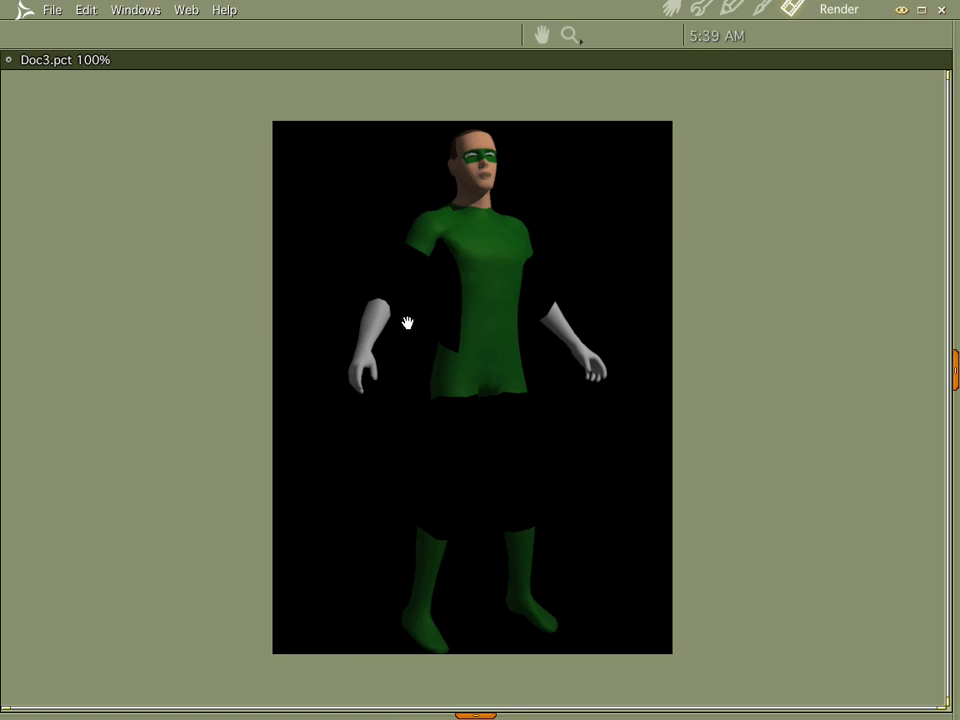
mouse_move(405, 305)
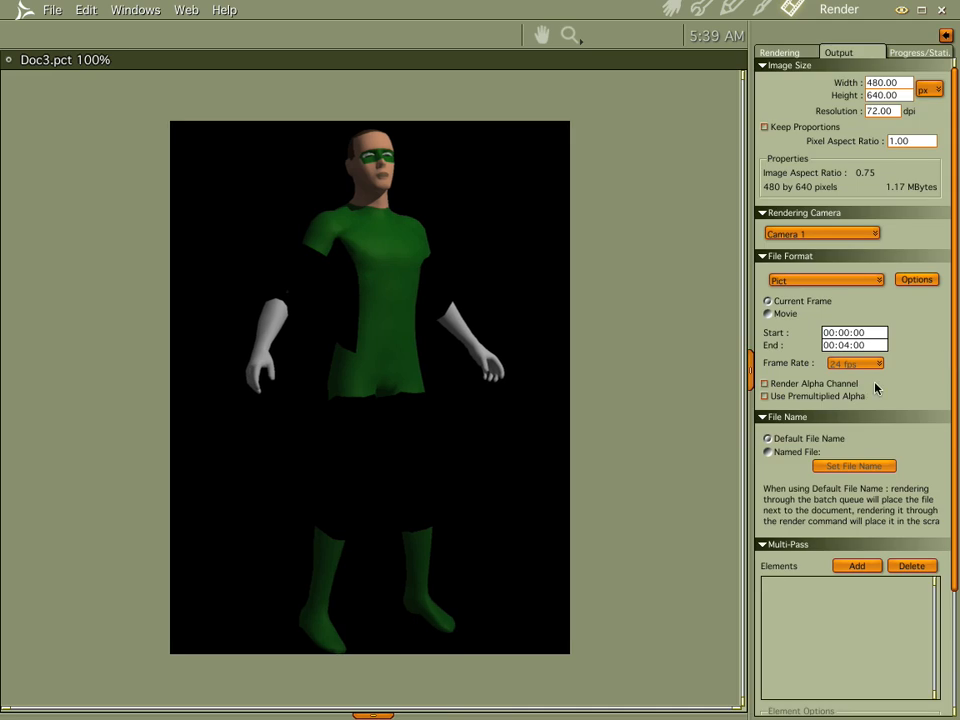
mouse_move(884, 316)
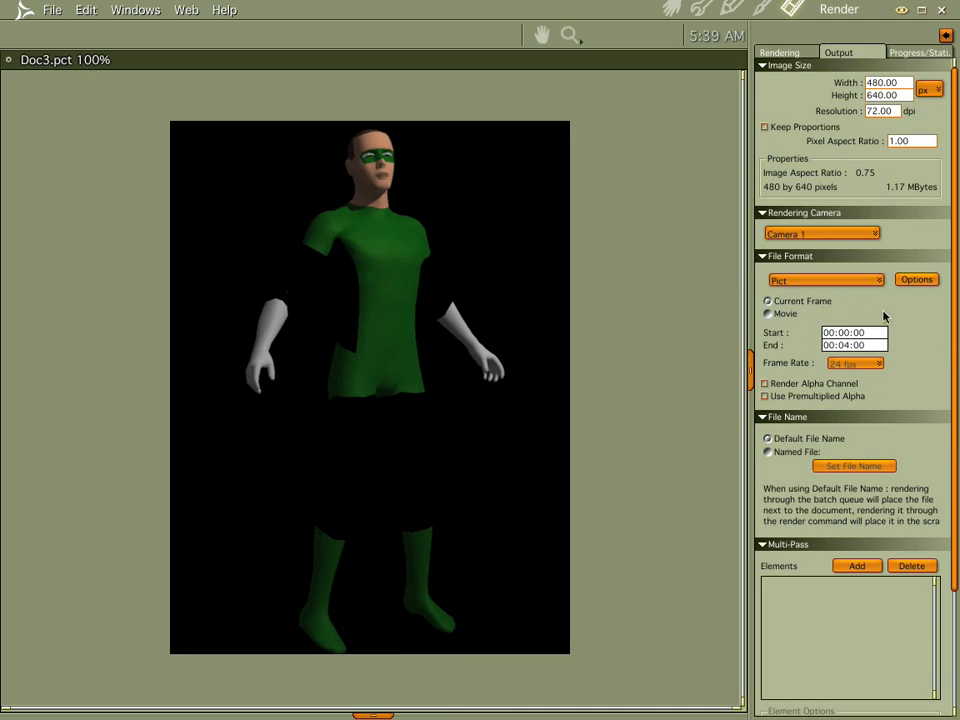
- Set the render output format to TIFF with Render Alpha Channel enabled
left_click(825, 280)
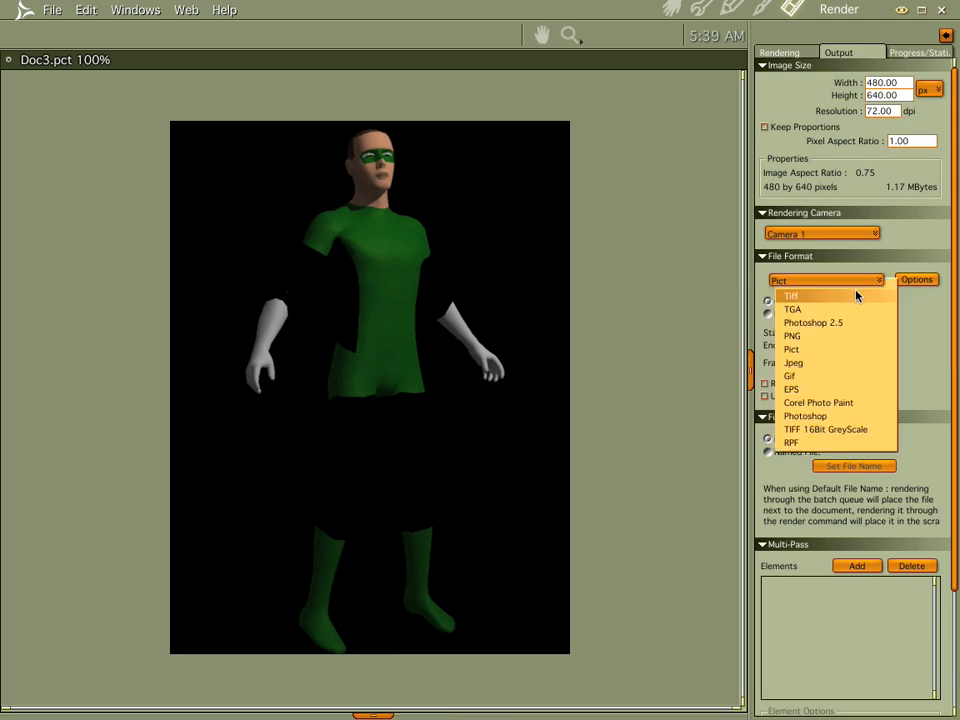
left_click(792, 295)
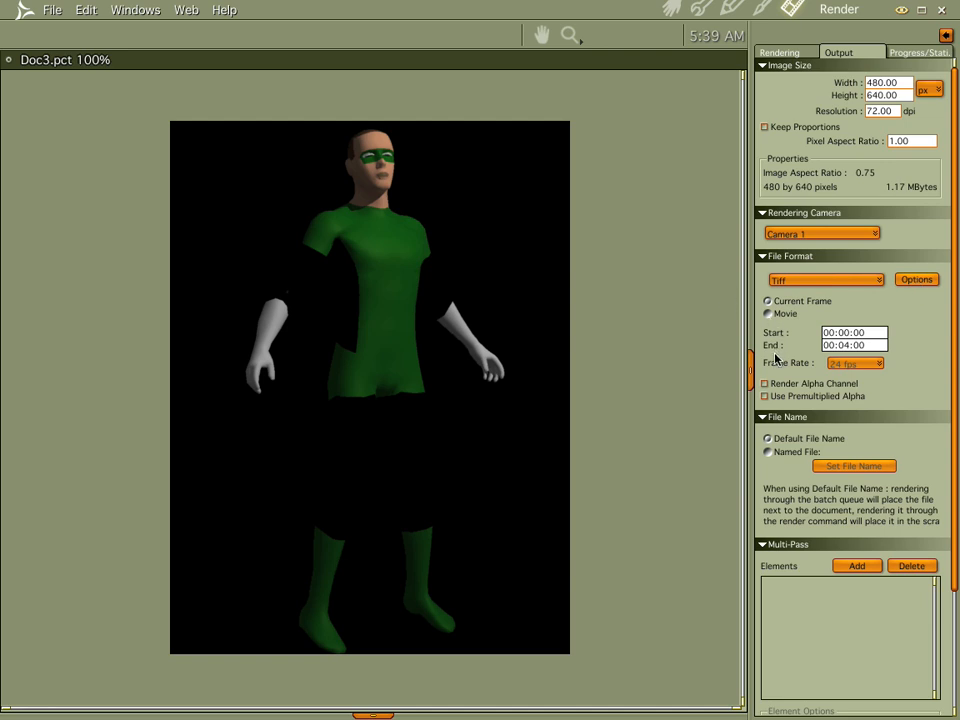
left_click(767, 384)
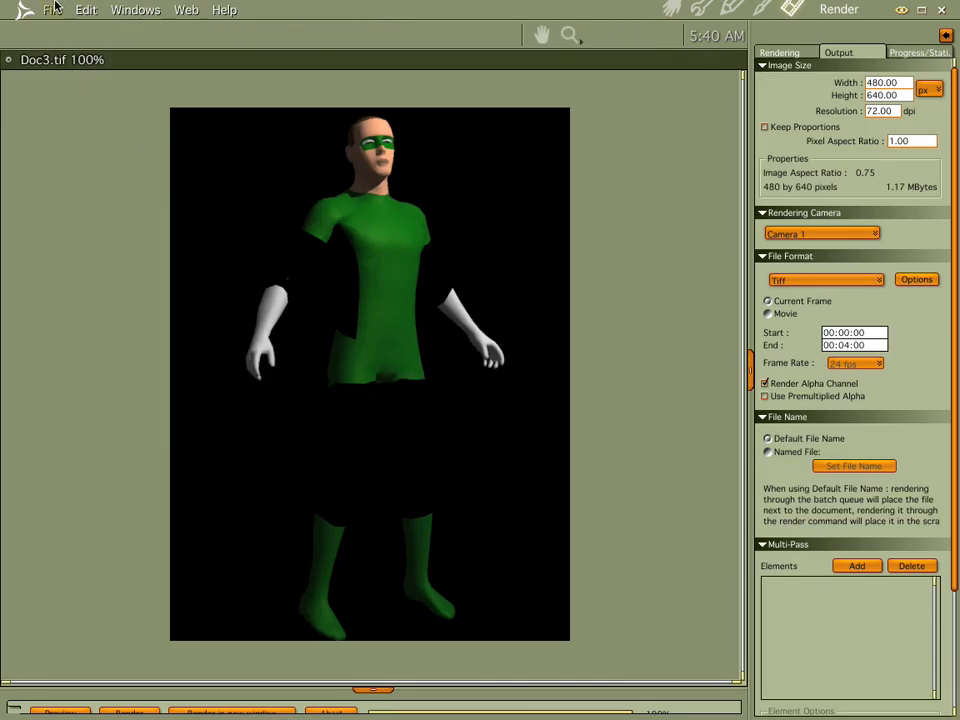
- Save the render as hal.tif, replacing the existing file
left_click(52, 10)
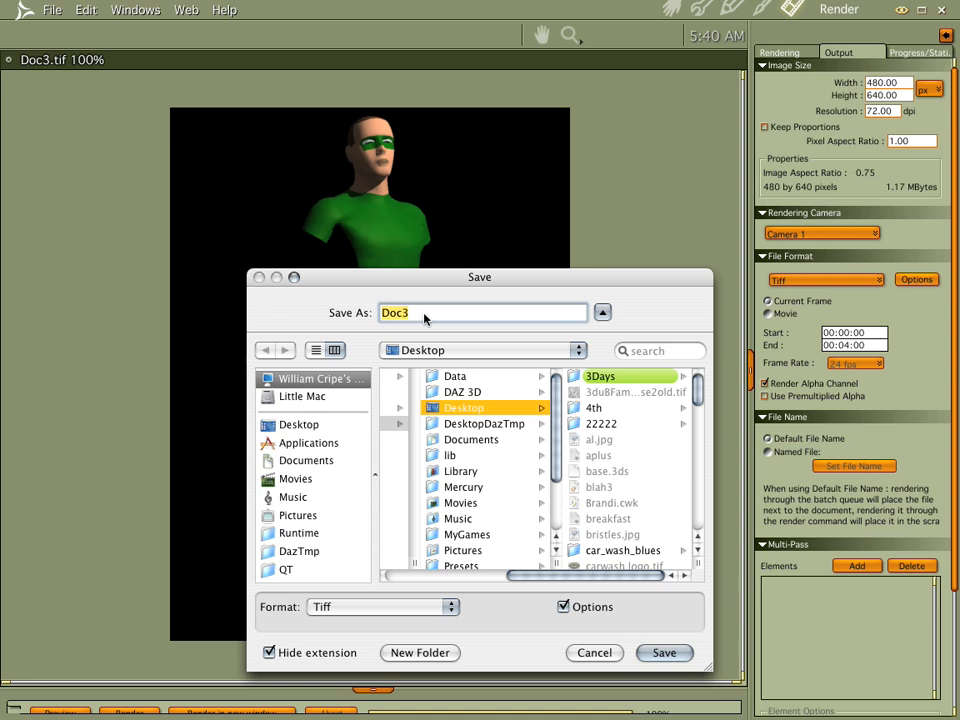
type("hal")
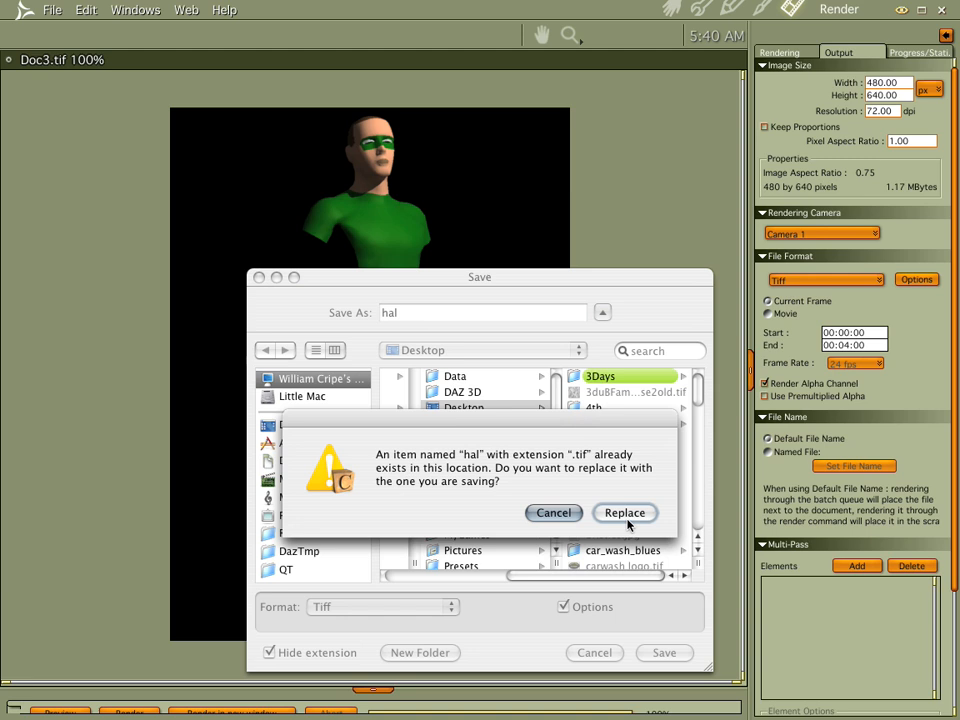
left_click(625, 512)
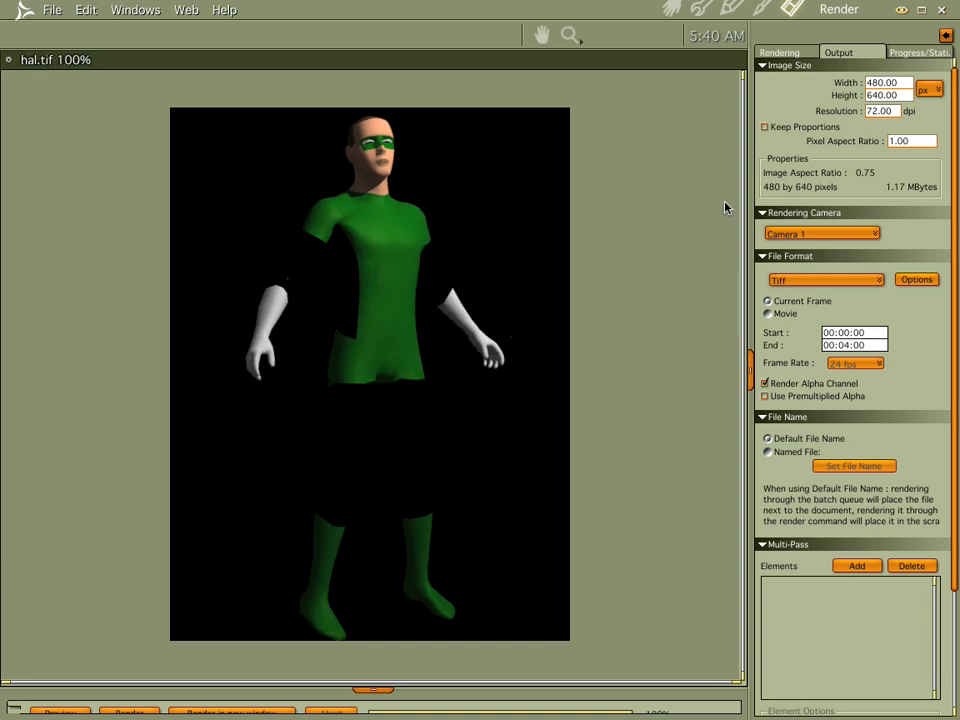
mouse_move(671, 8)
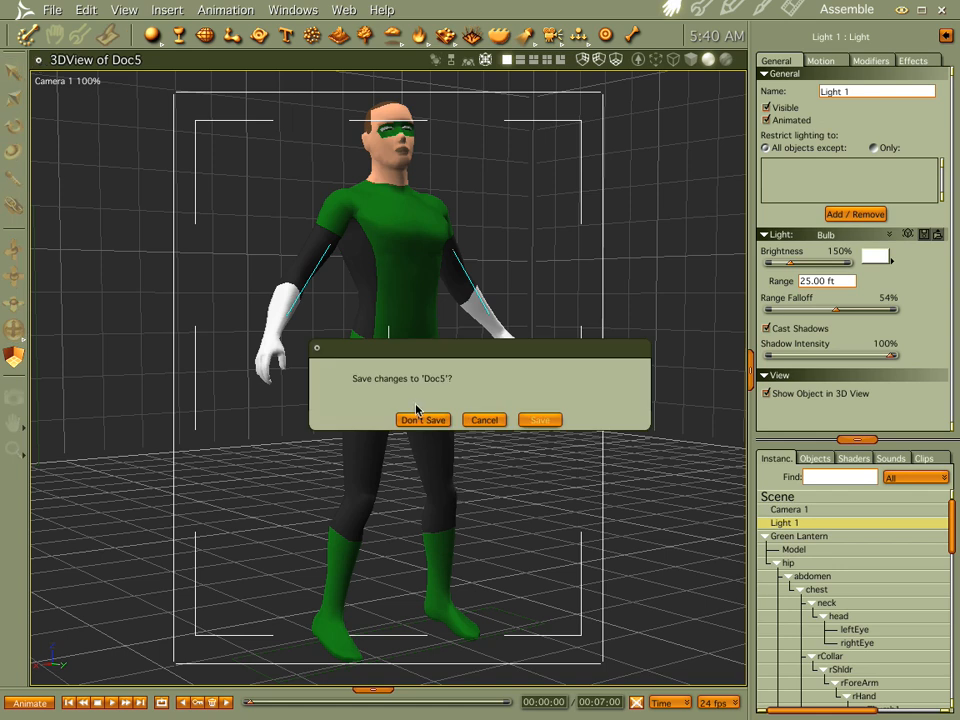
- Close the figure scene unsaved, insert a Plane above the disc, and edit its shader
left_click(422, 419)
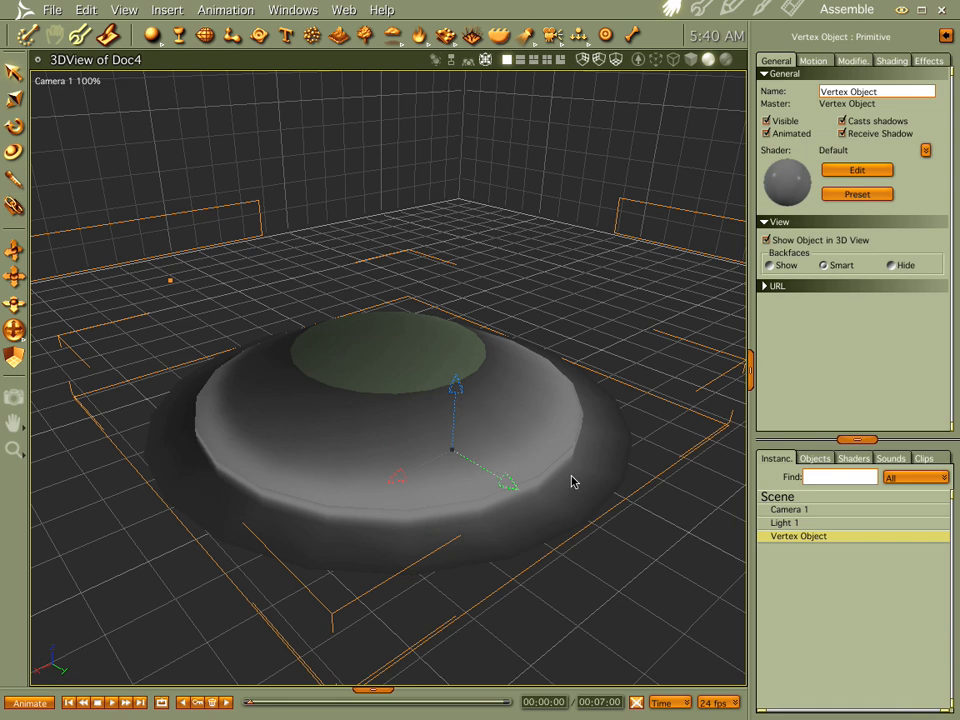
mouse_move(395, 378)
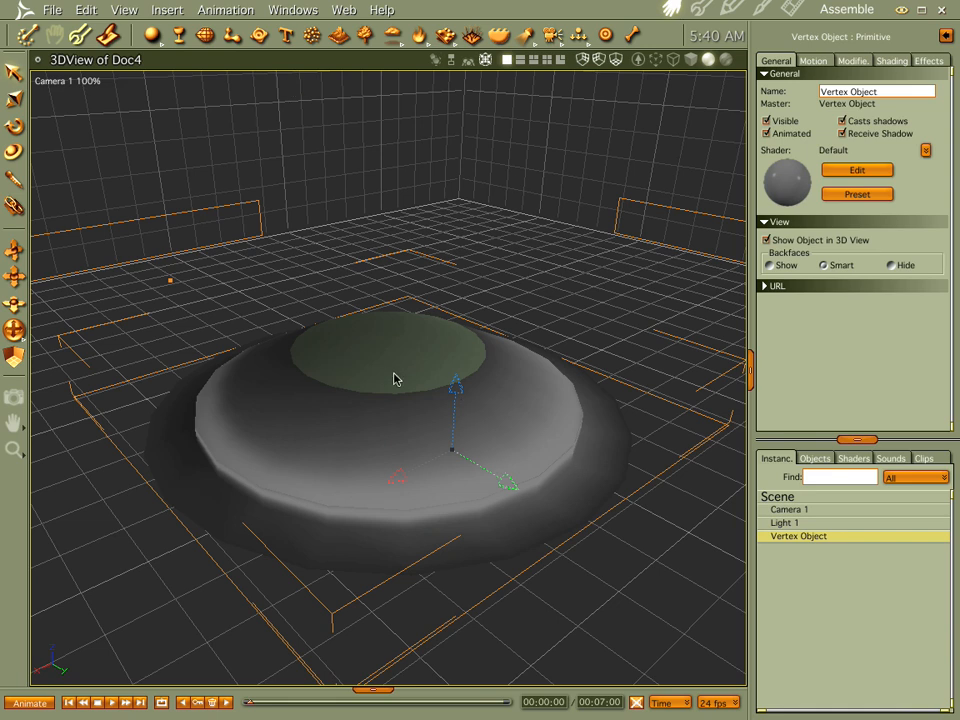
left_click(153, 36)
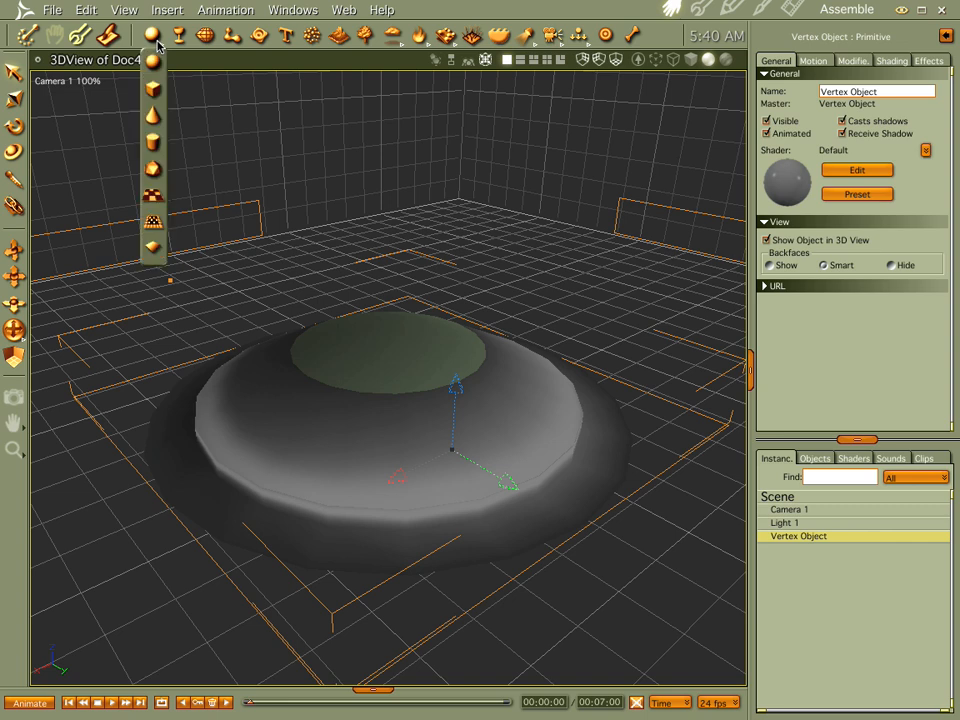
mouse_move(154, 197)
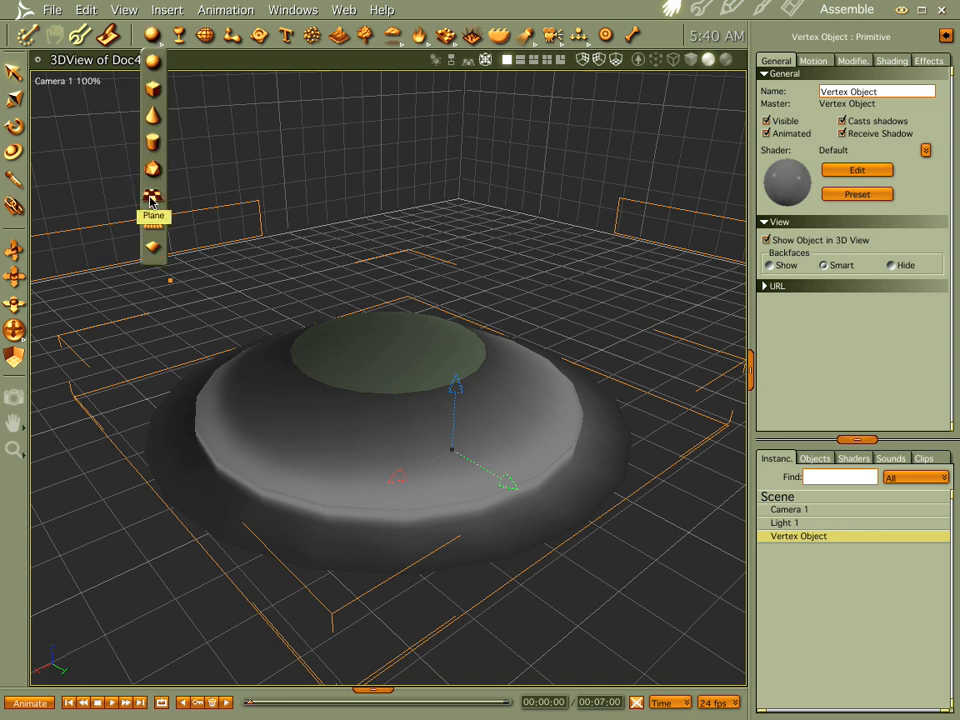
mouse_move(497, 263)
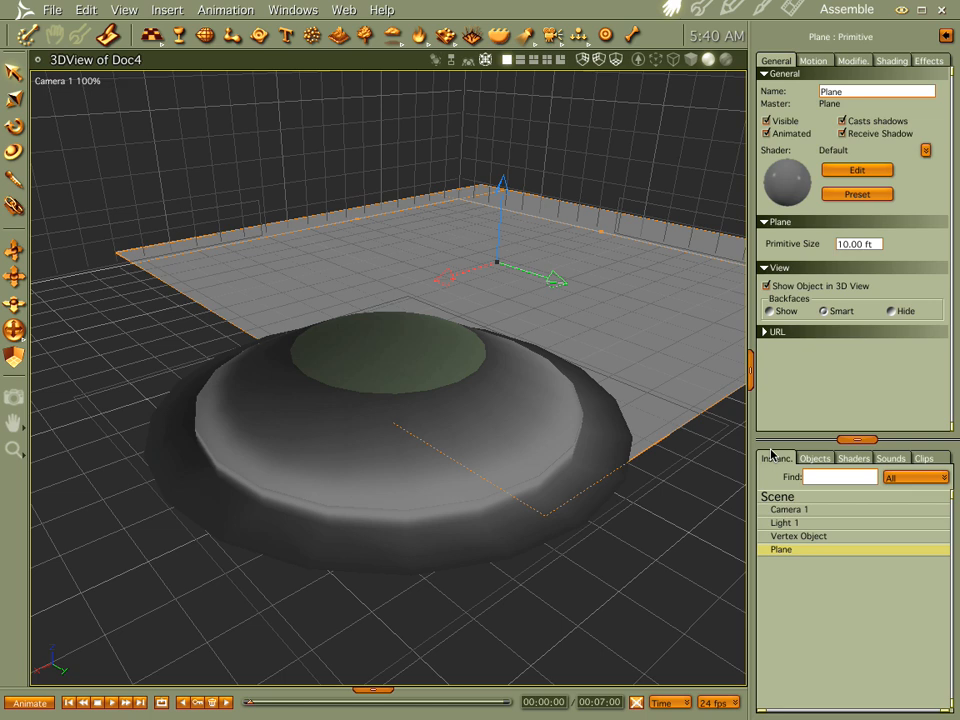
left_click(62, 97)
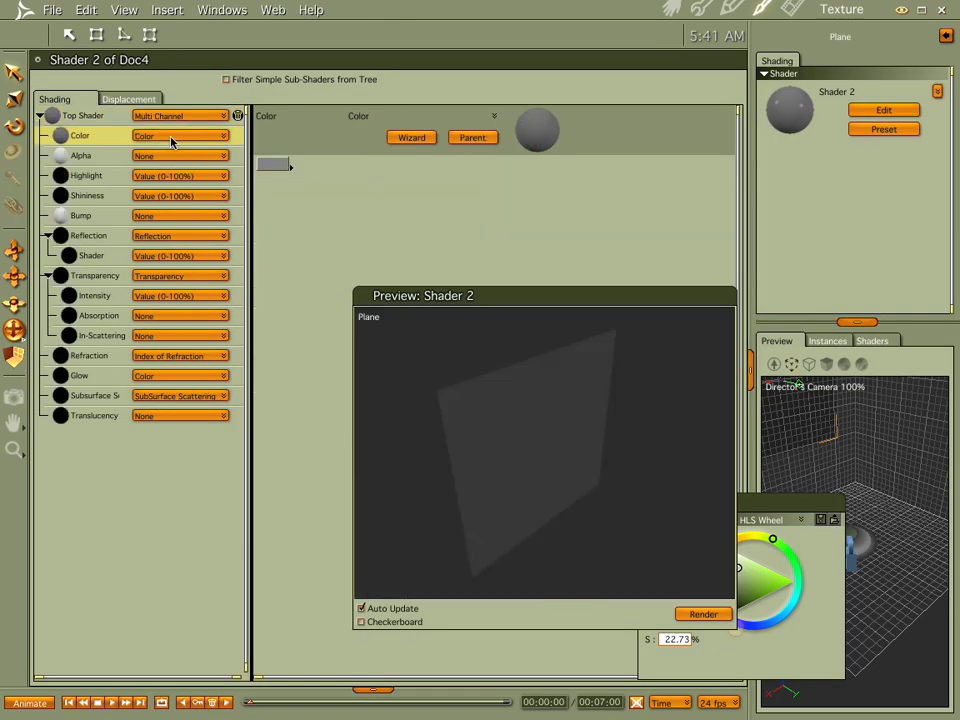
- Set the plane shader's Color channel to a Texture Map using hal.tif
left_click(180, 135)
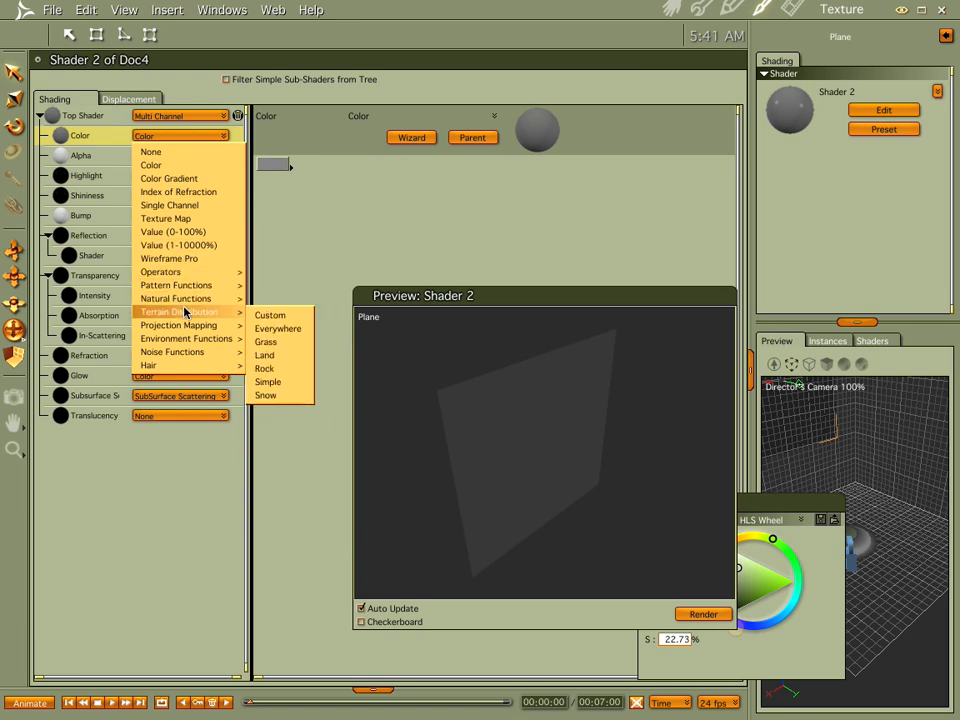
left_click(166, 218)
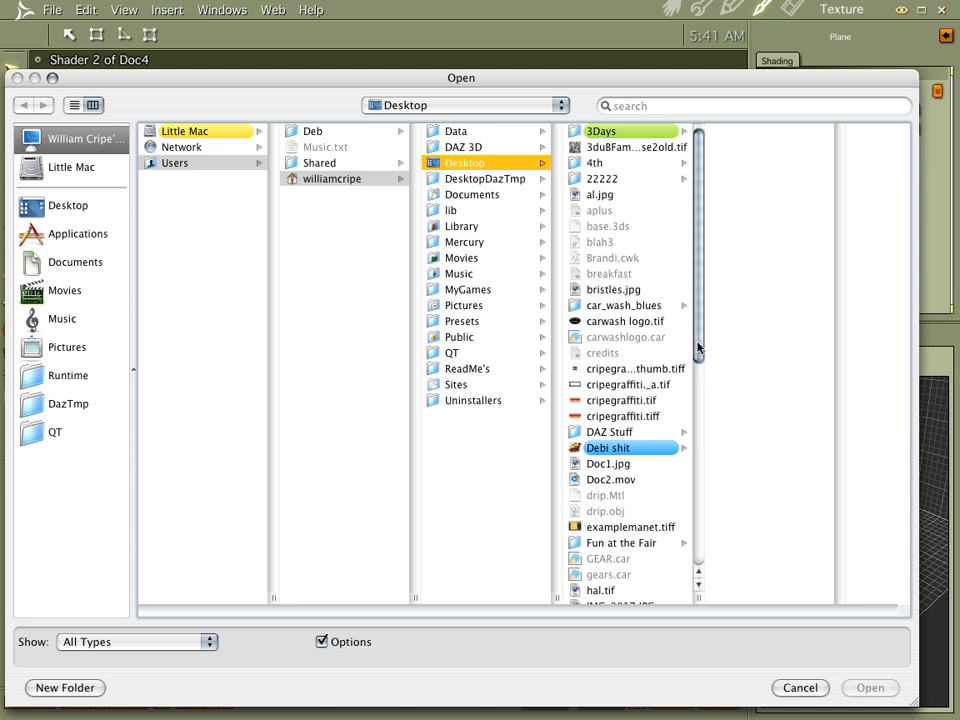
scroll("down", 3)
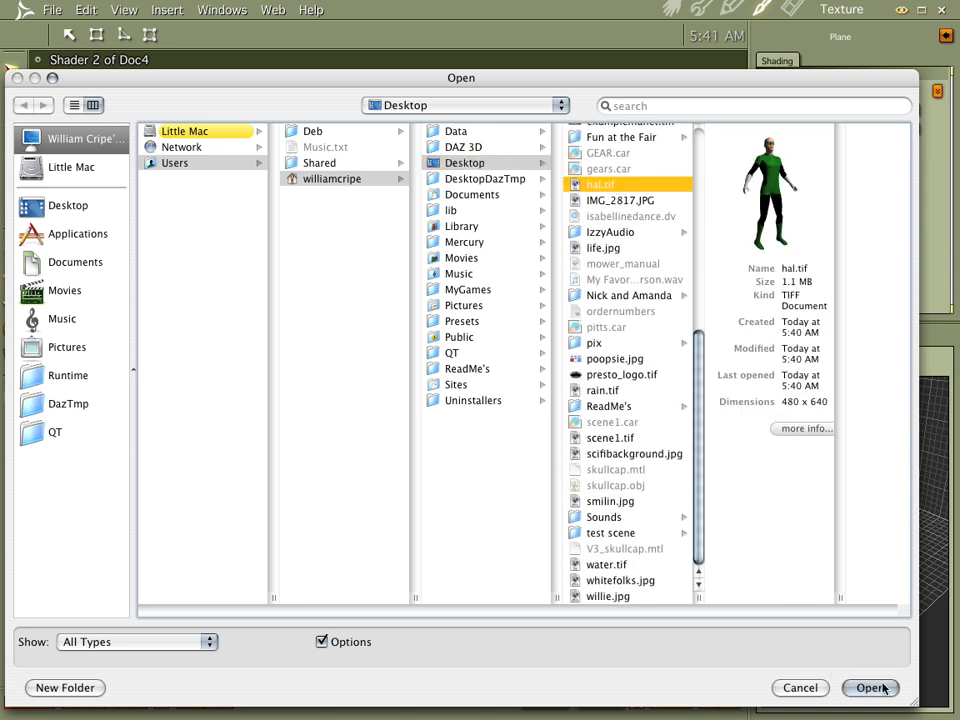
left_click(869, 688)
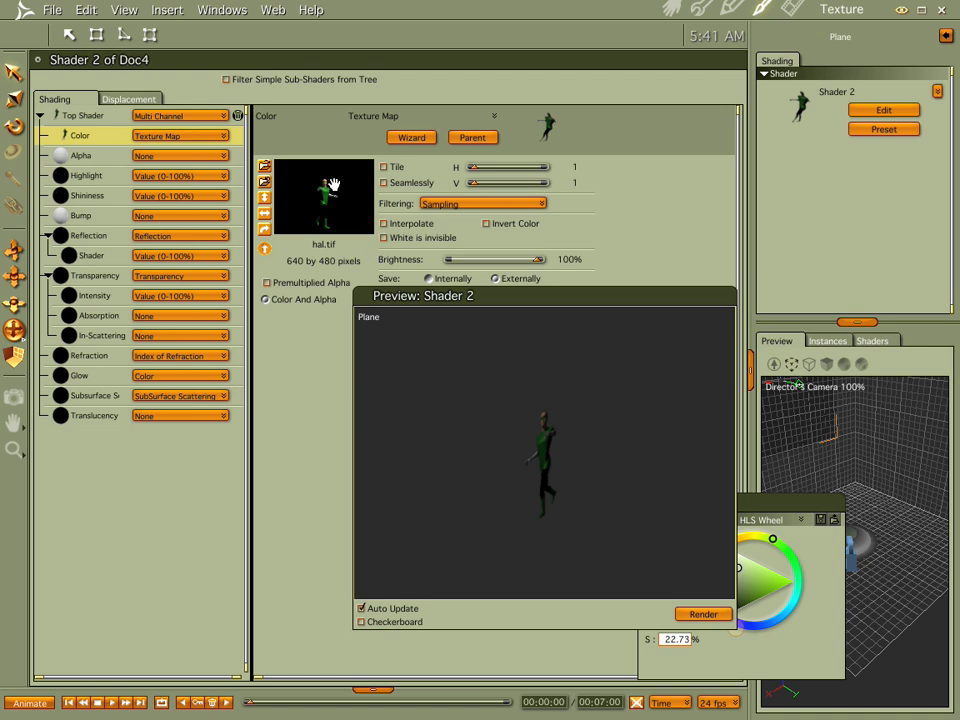
mouse_move(318, 206)
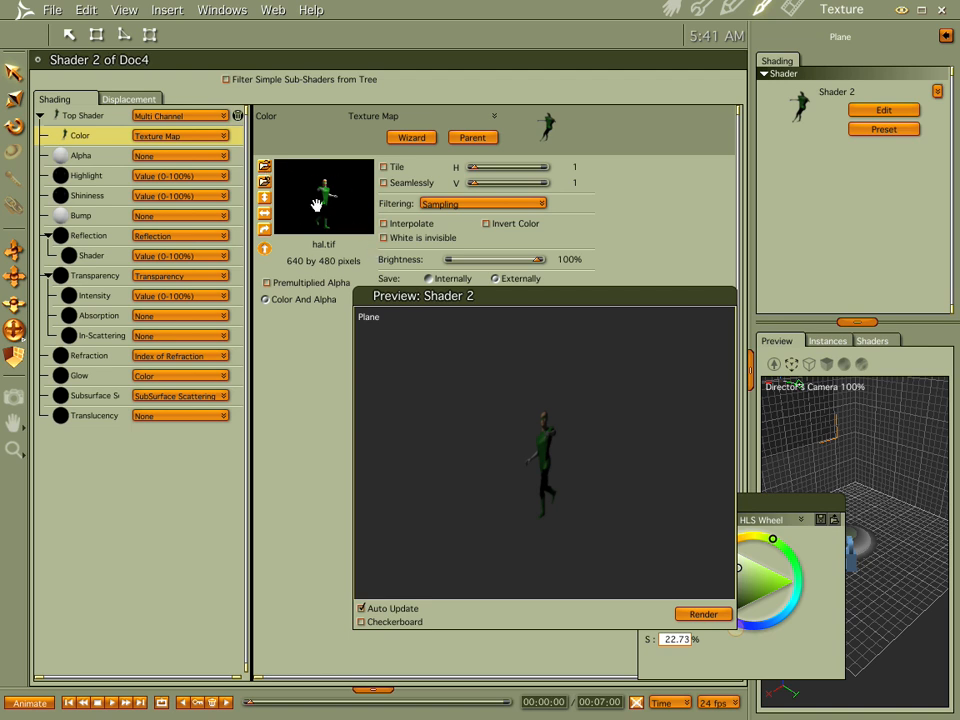
- Reopen the plane's shader editor and copy the Color channel's hal.tif texture
left_click(671, 8)
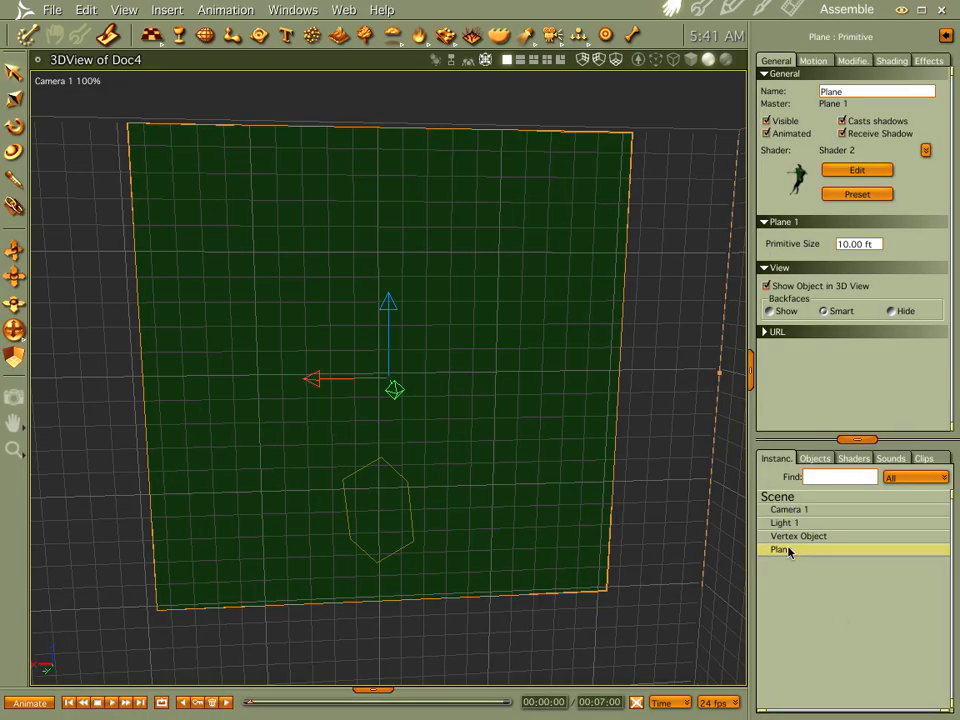
left_click(857, 169)
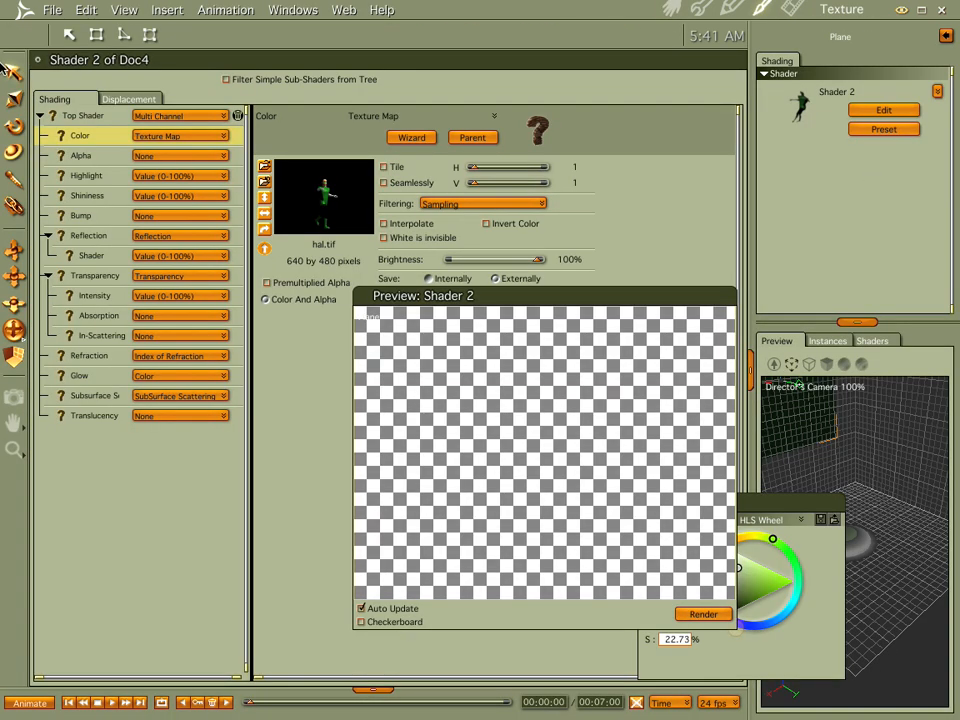
right_click(78, 135)
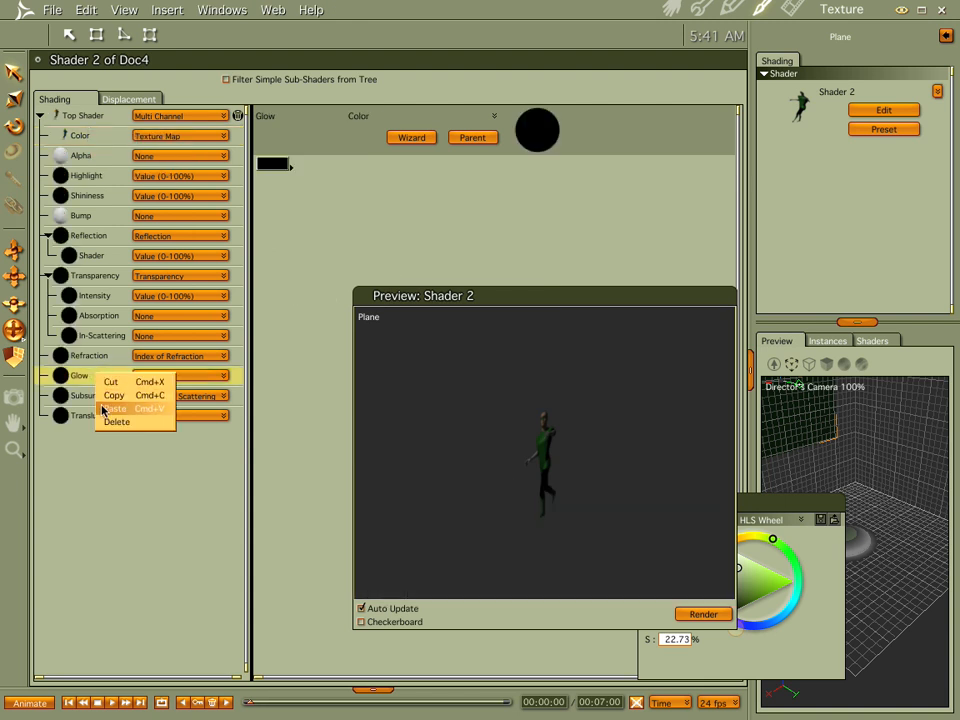
- Paste the hal.tif texture into Glow and change Glow to an Add operator
left_click(115, 408)
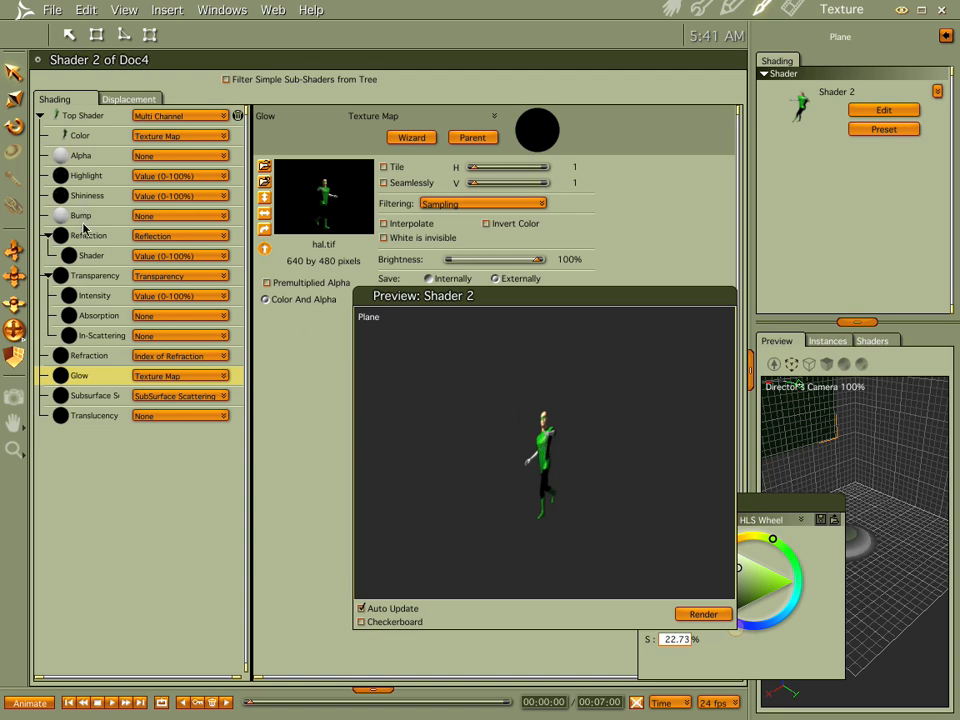
left_click(180, 375)
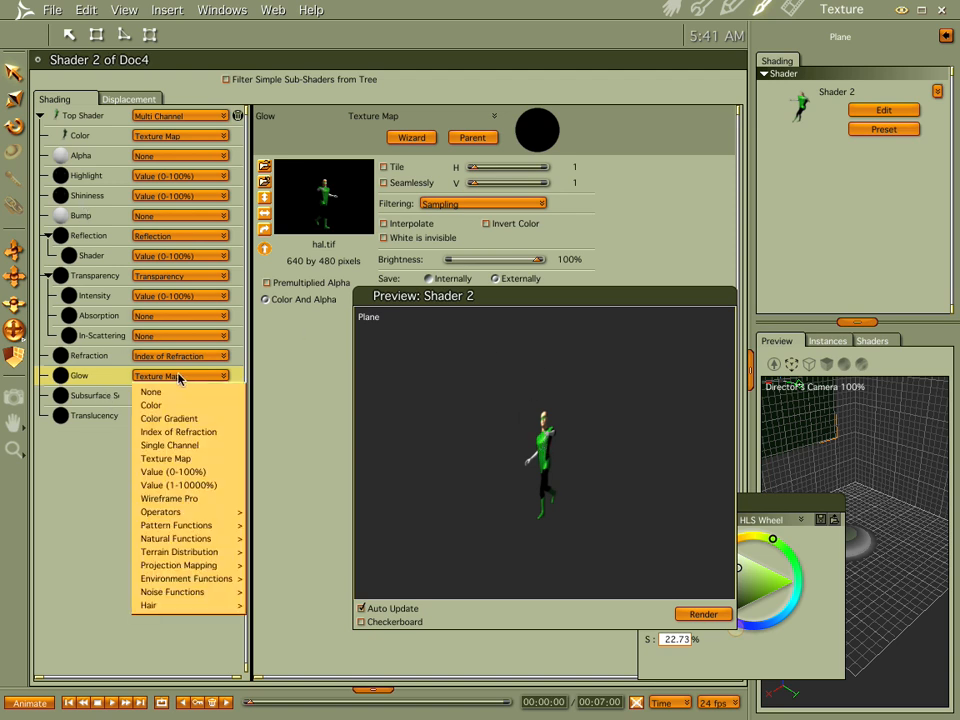
mouse_move(160, 511)
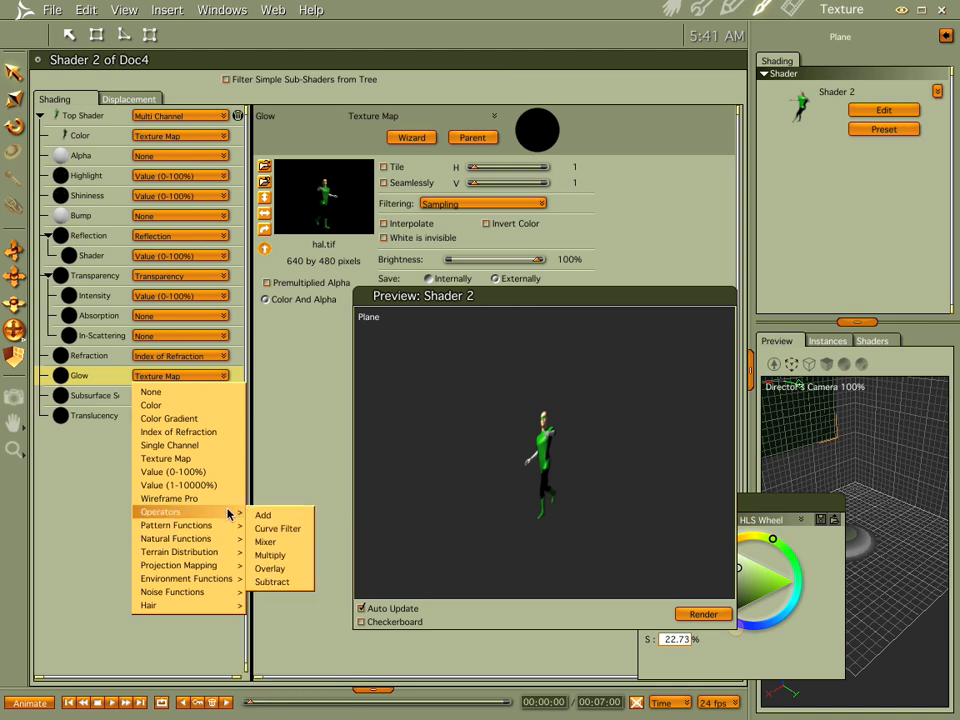
left_click(262, 514)
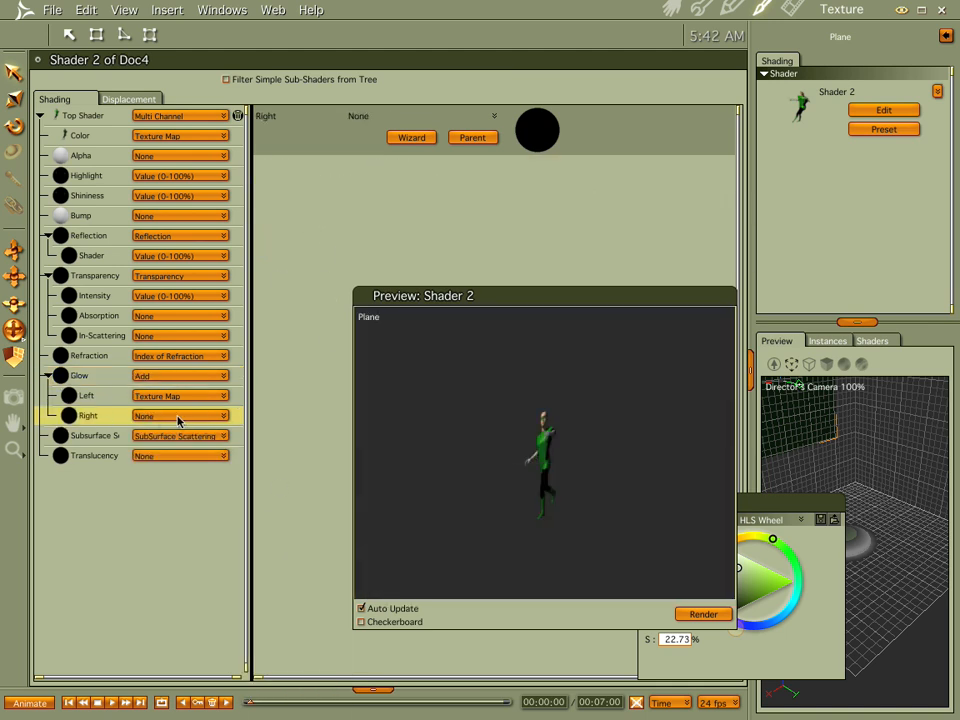
- Set Glow's right input to a dark green colour from the HLS wheel
left_click(178, 415)
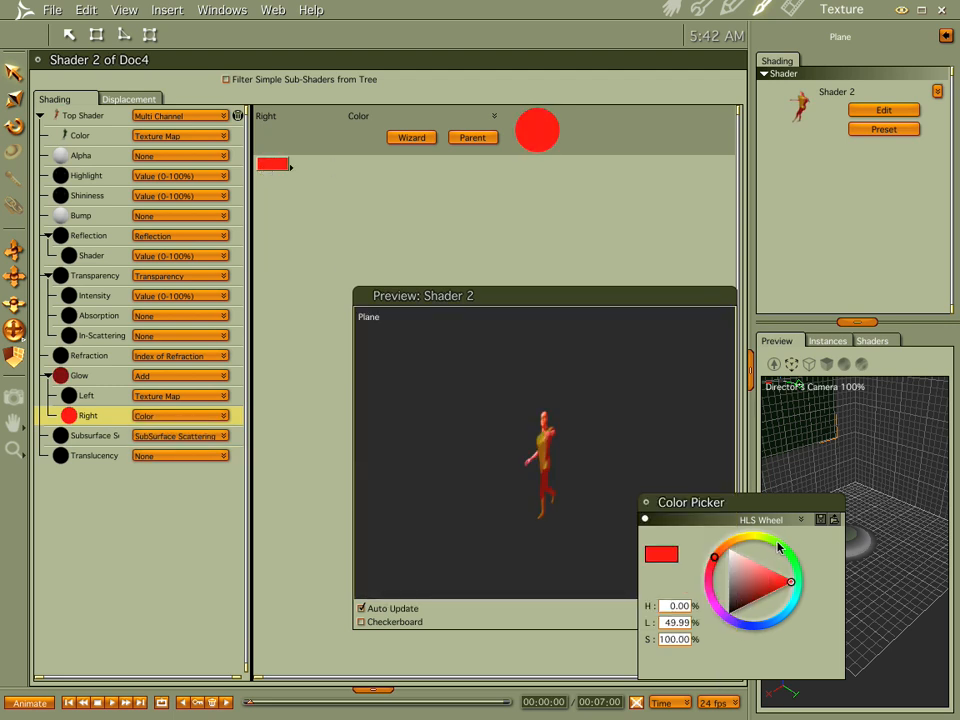
left_click(755, 593)
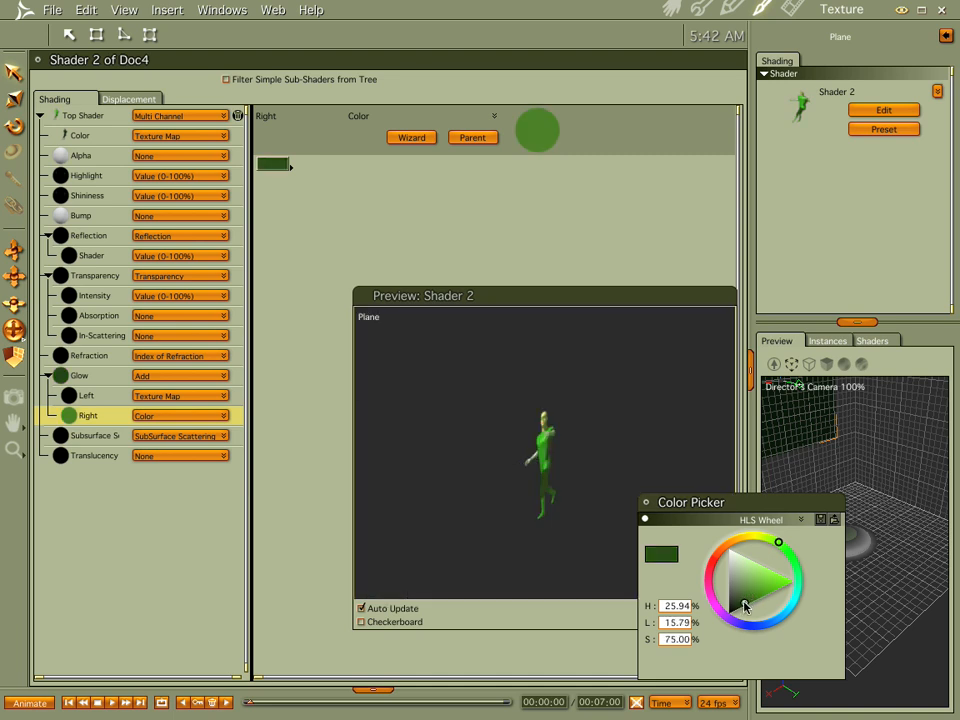
left_click_drag(745, 608, 745, 601)
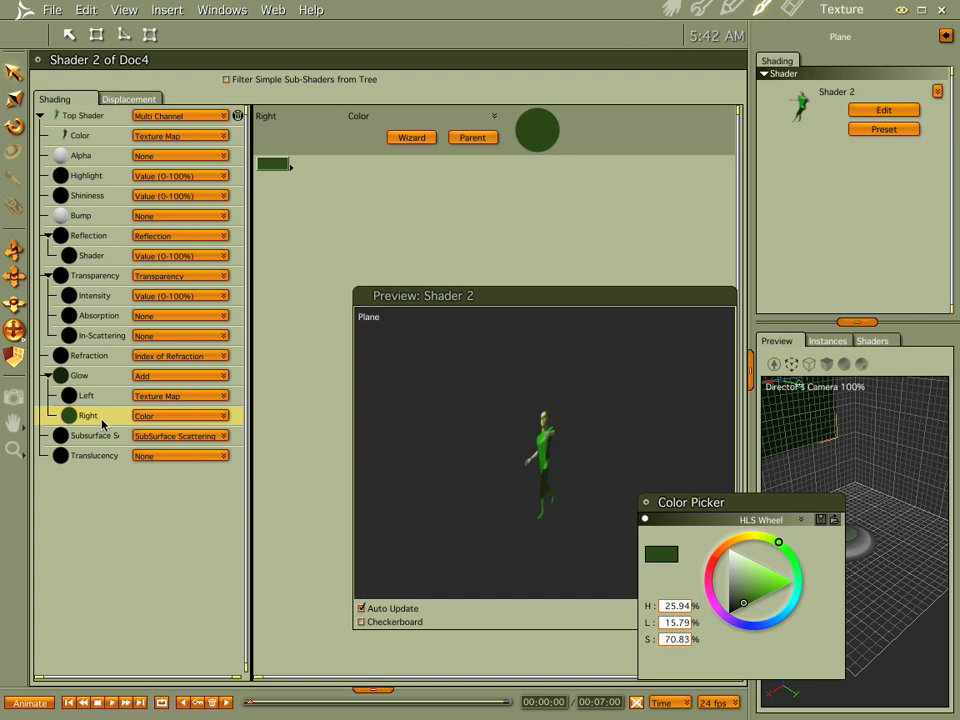
mouse_move(113, 126)
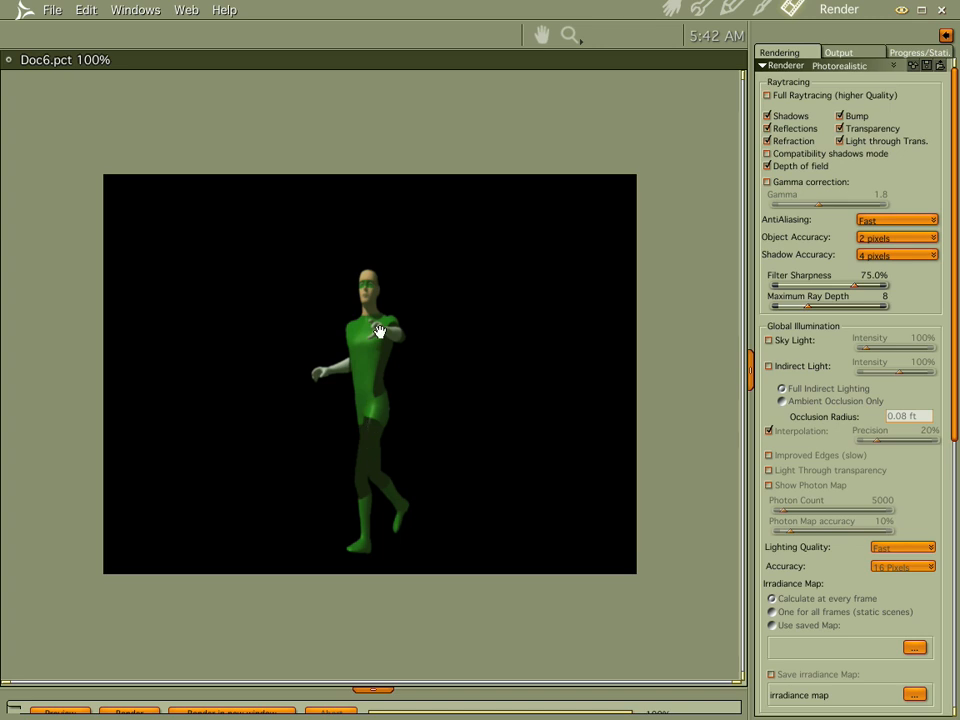
mouse_move(408, 361)
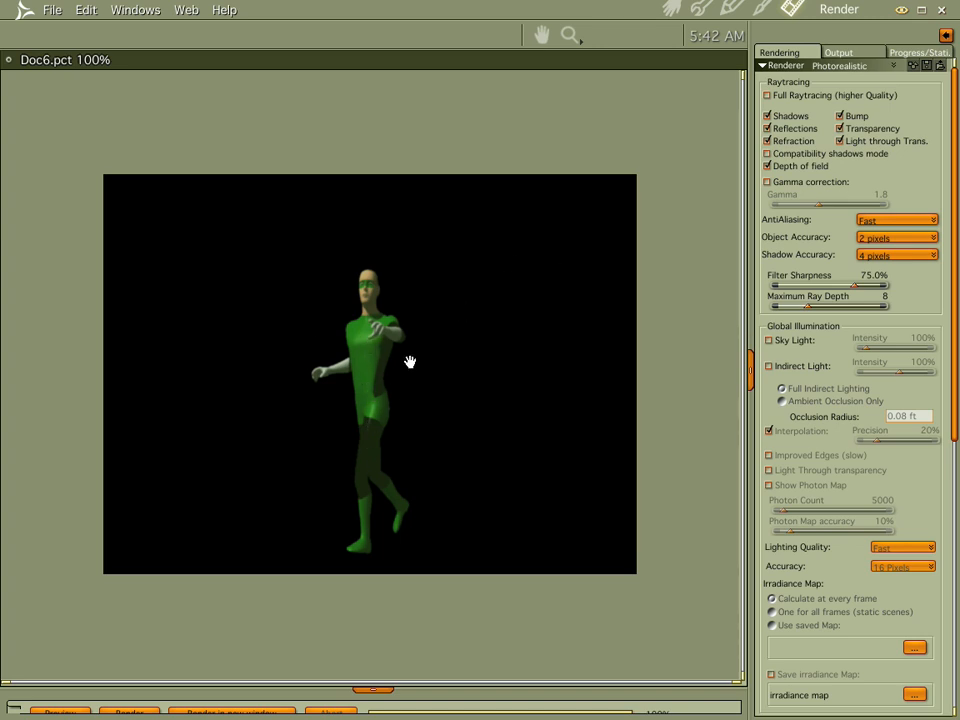
mouse_move(655, 12)
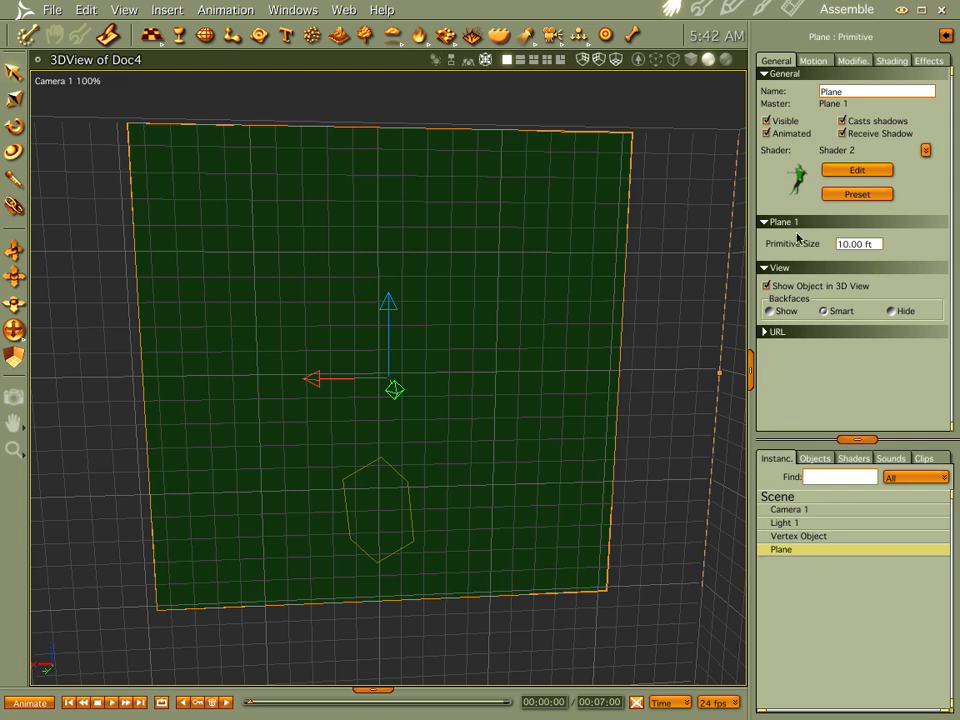
- In the plane's shader editor, set the Alpha channel to Spherical Gradient, then Scan Lines
left_click(856, 169)
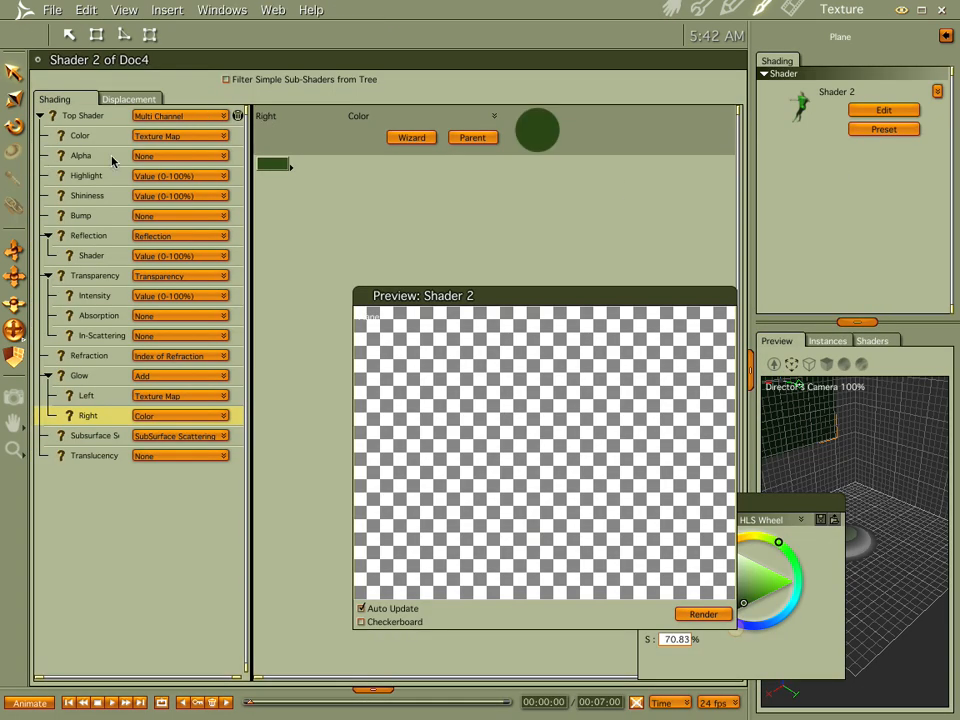
left_click(80, 155)
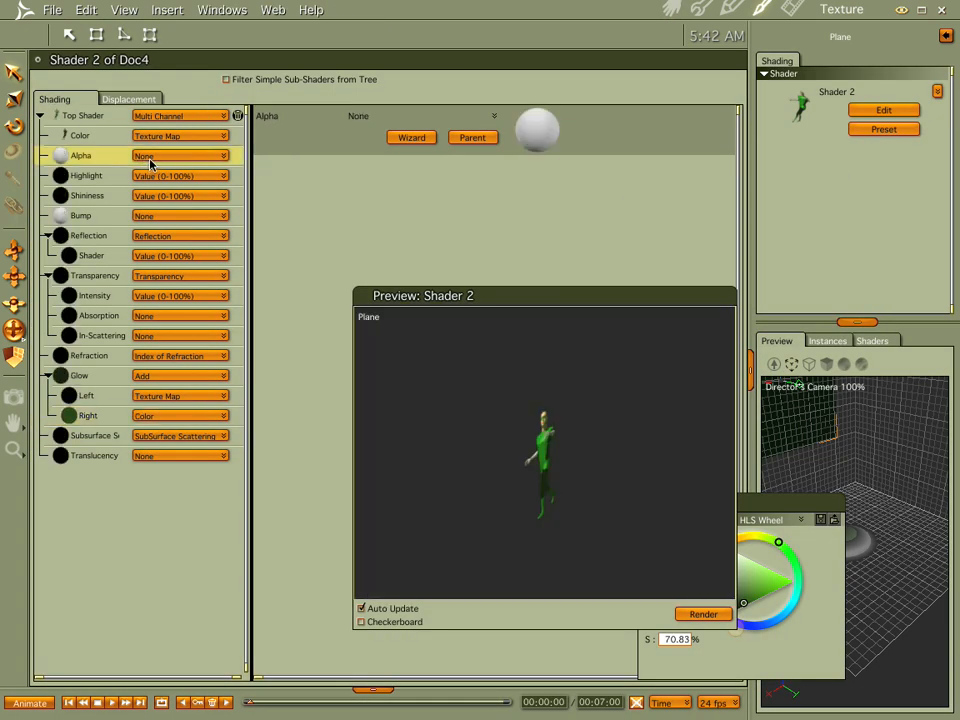
left_click(180, 155)
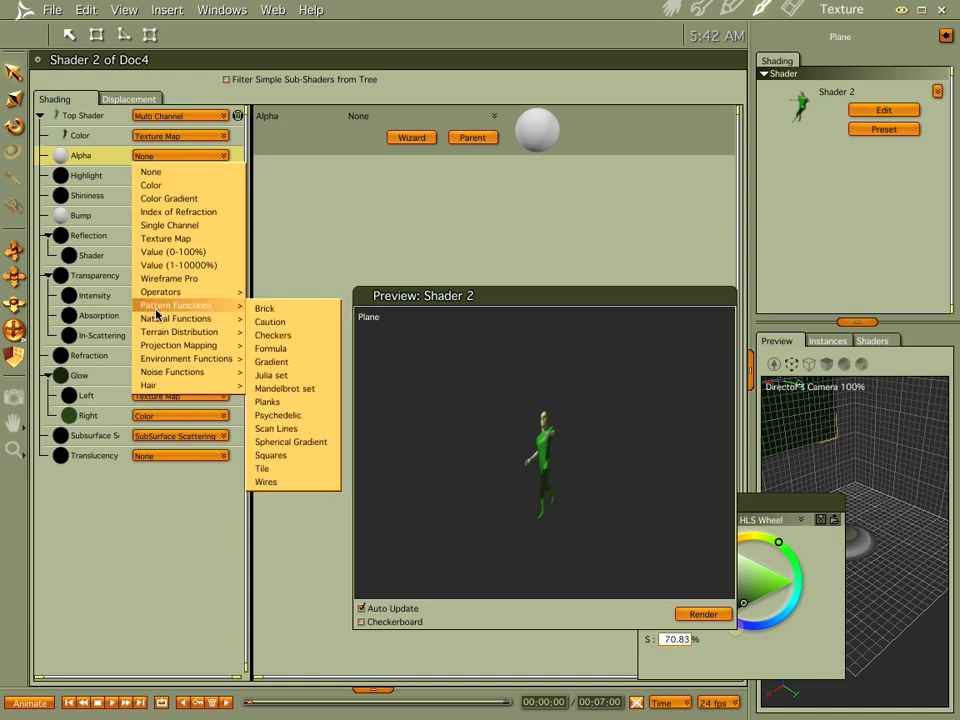
mouse_move(290, 441)
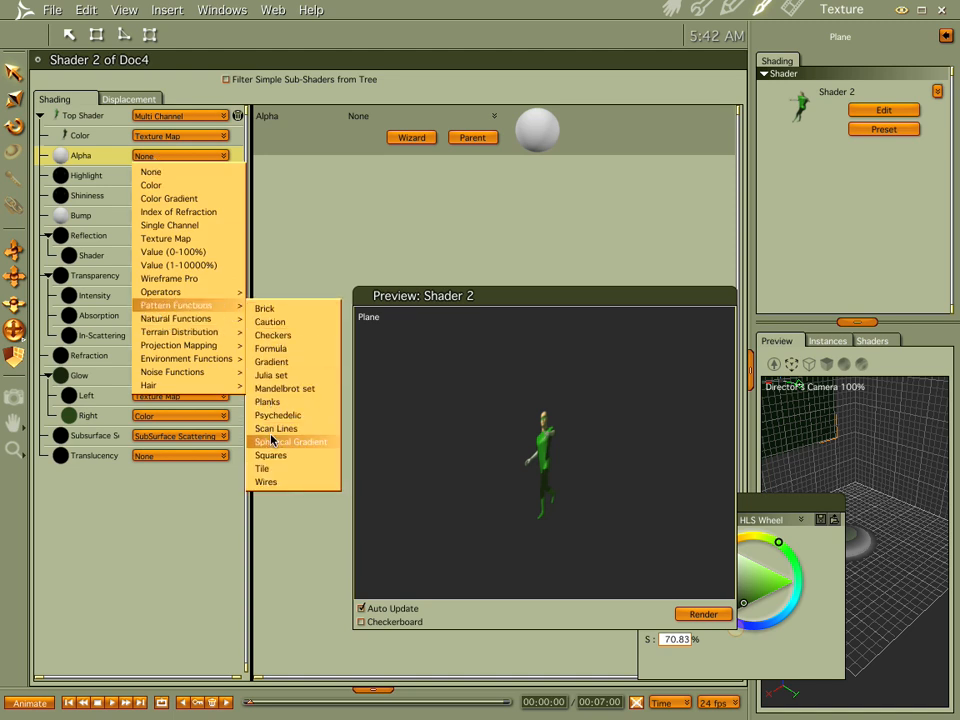
left_click(290, 442)
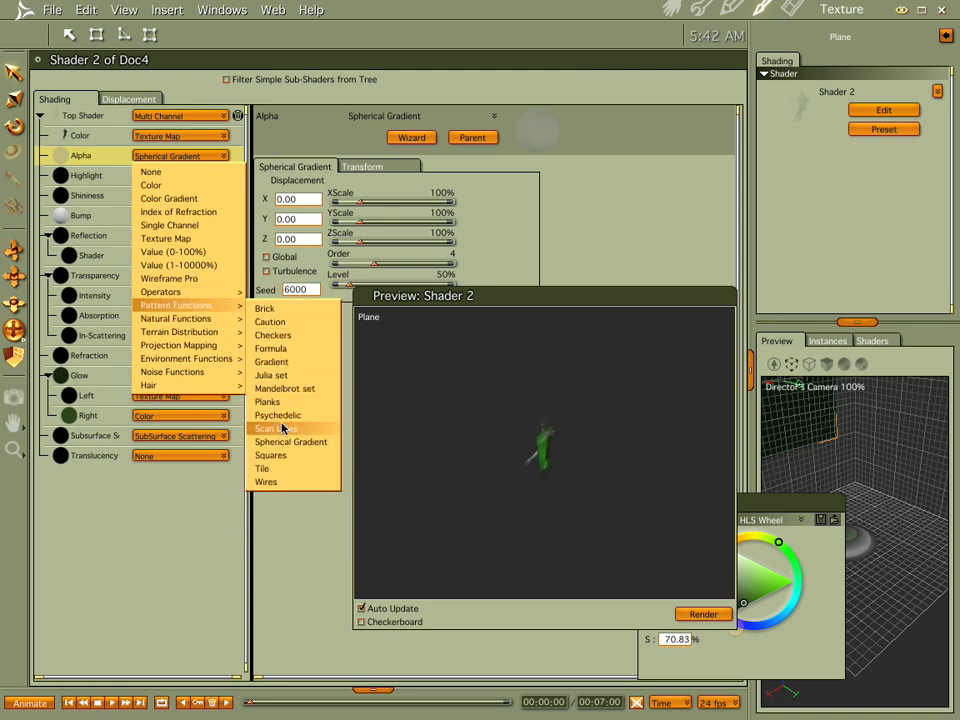
left_click(274, 428)
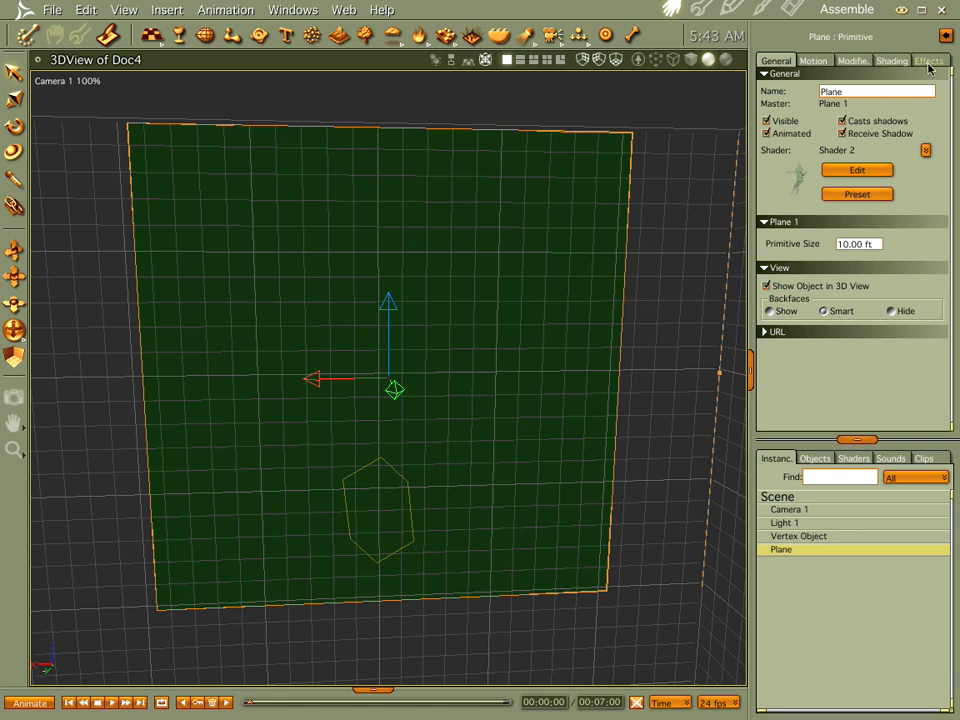
- Enable the plane's Aura effect and set its glow colour to light green
left_click(929, 61)
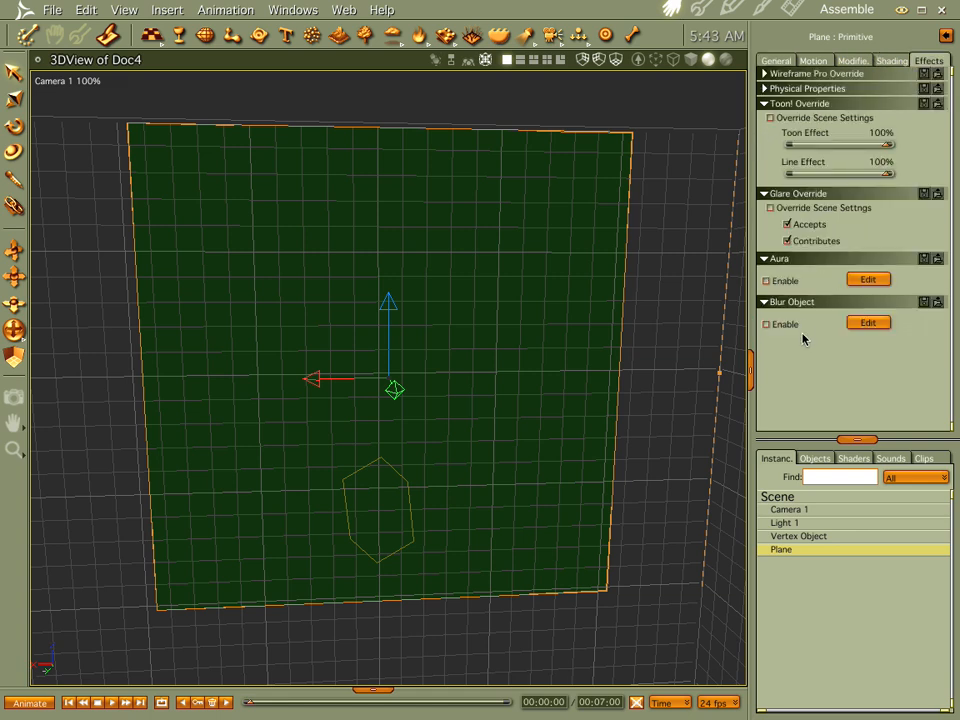
left_click(768, 280)
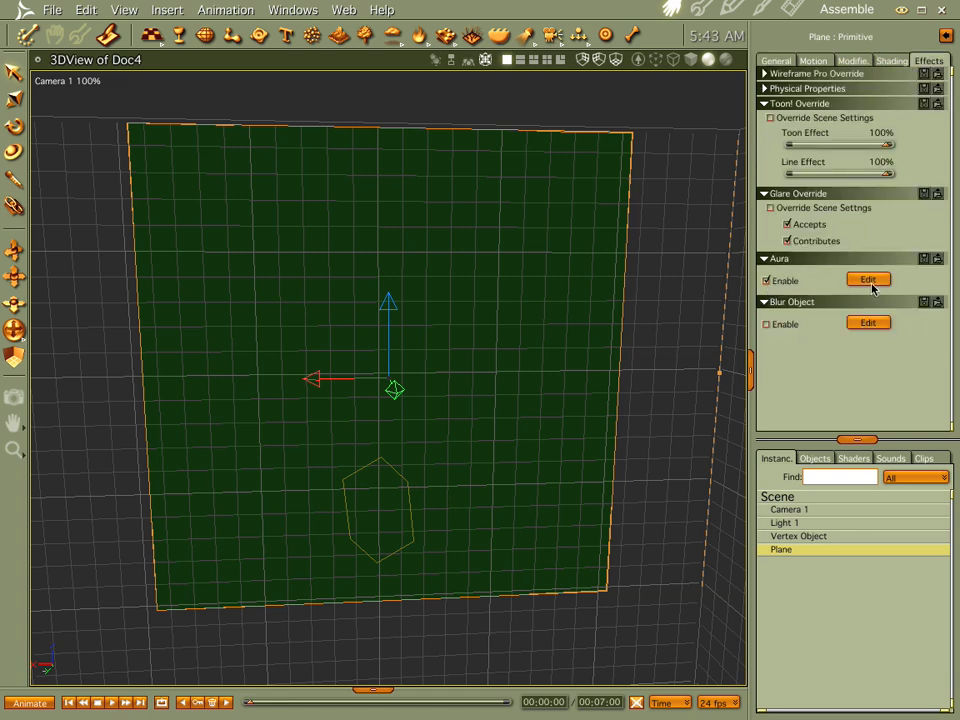
left_click(868, 279)
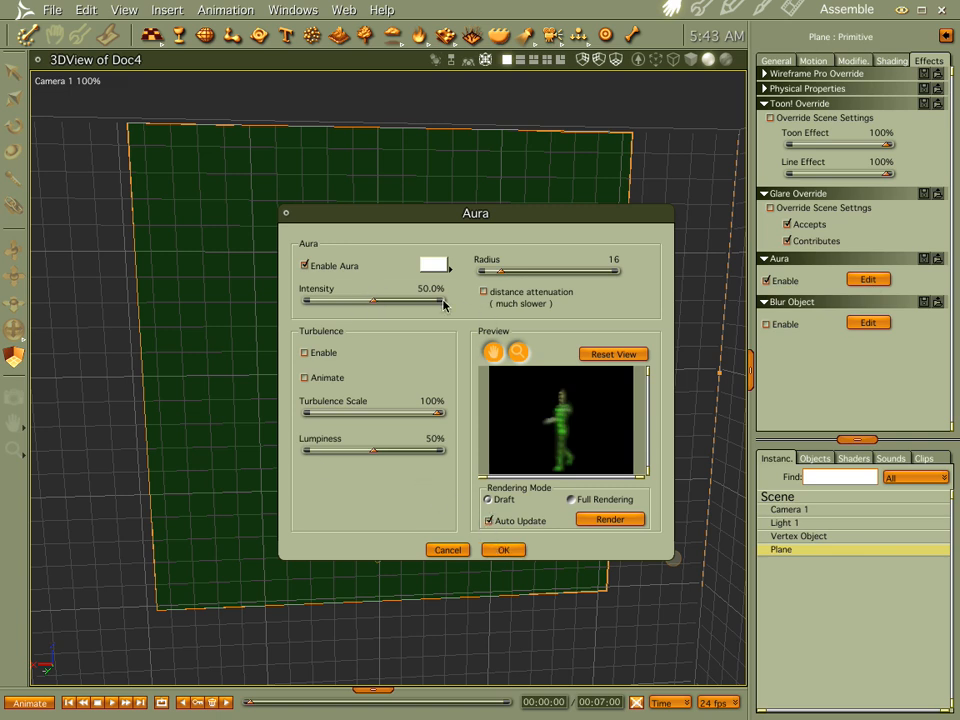
left_click(433, 264)
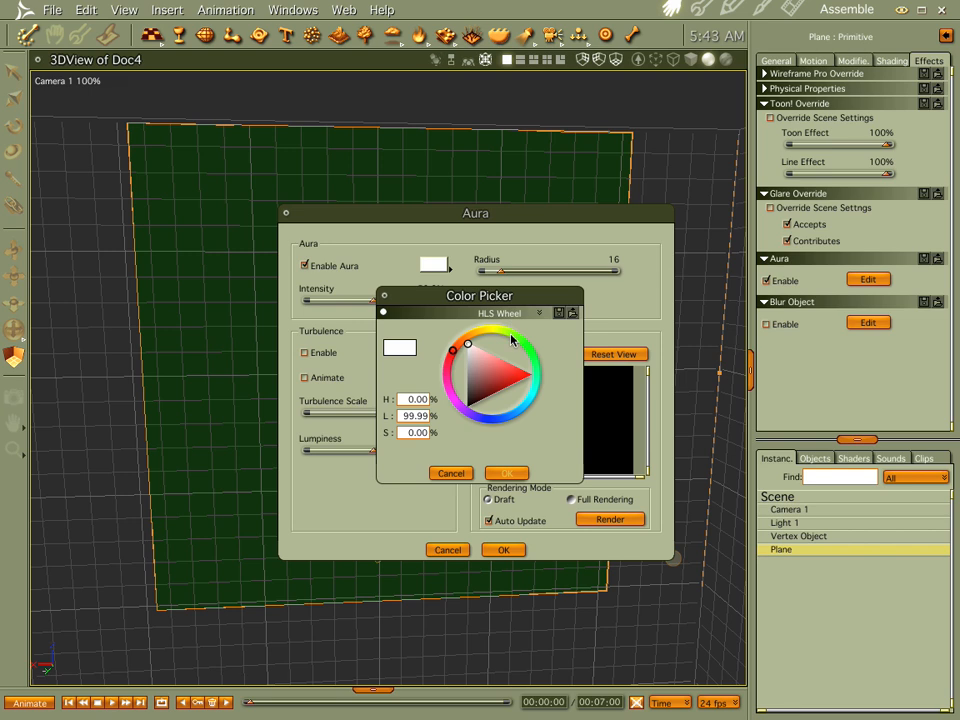
left_click(490, 372)
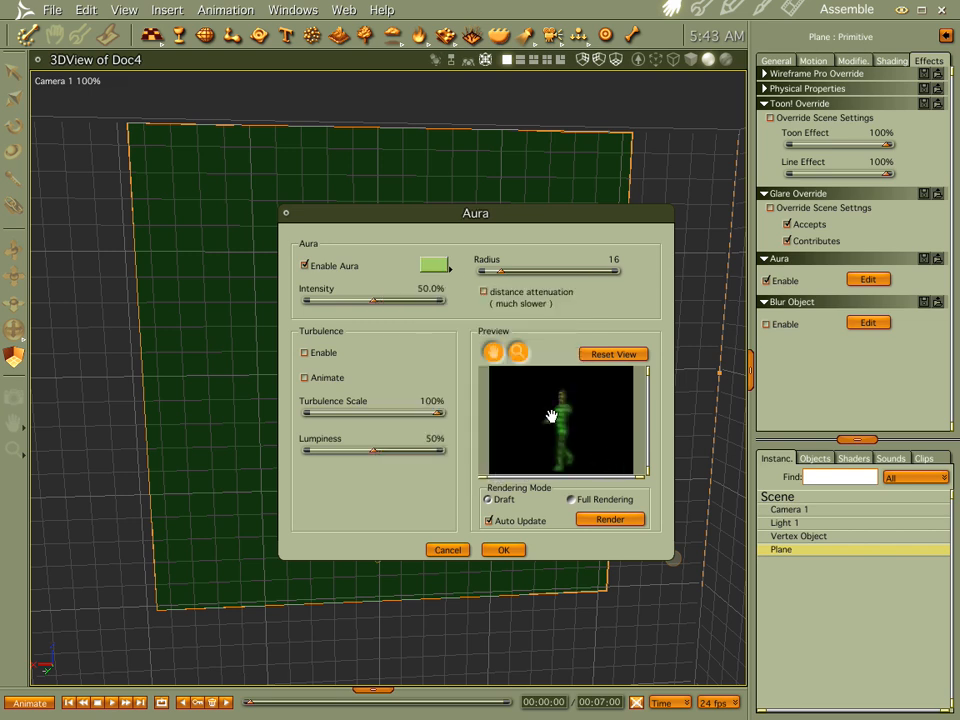
left_click(483, 291)
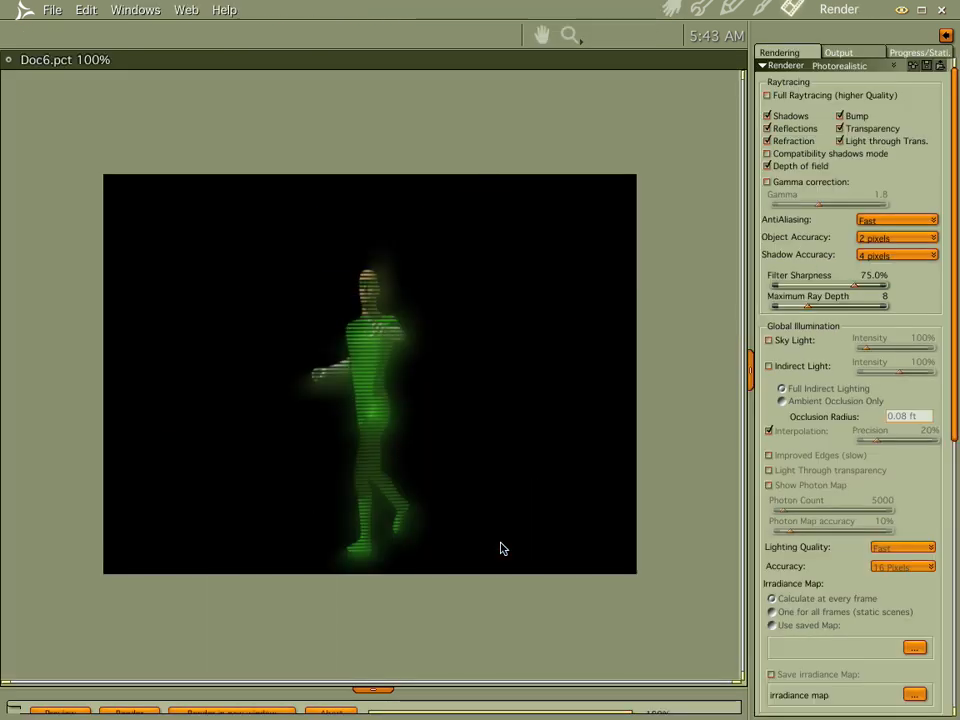
mouse_move(375, 277)
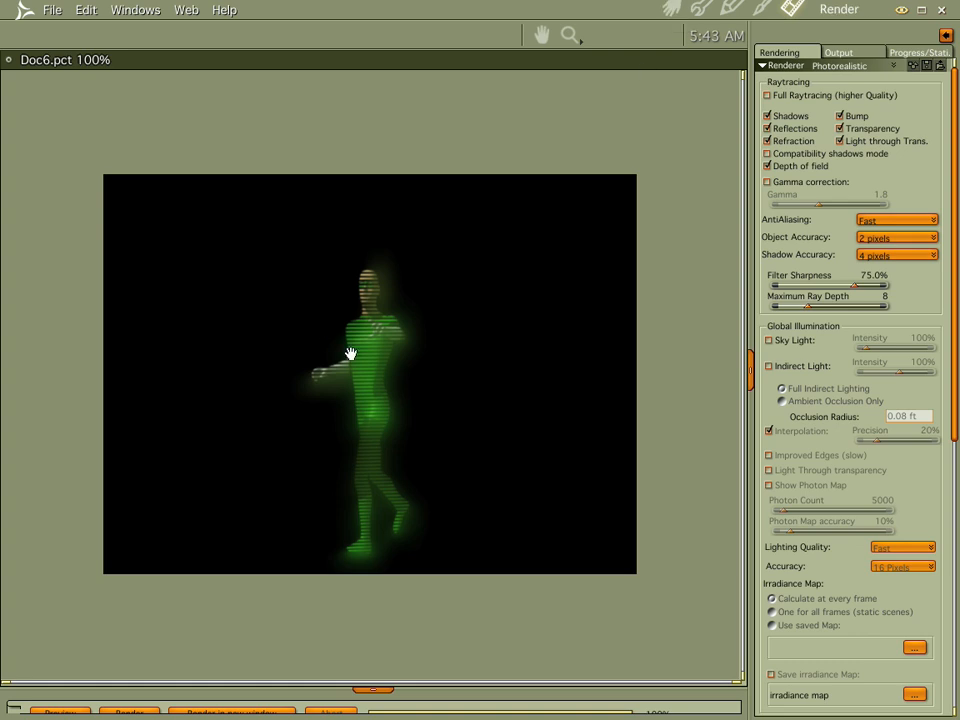
mouse_move(729, 79)
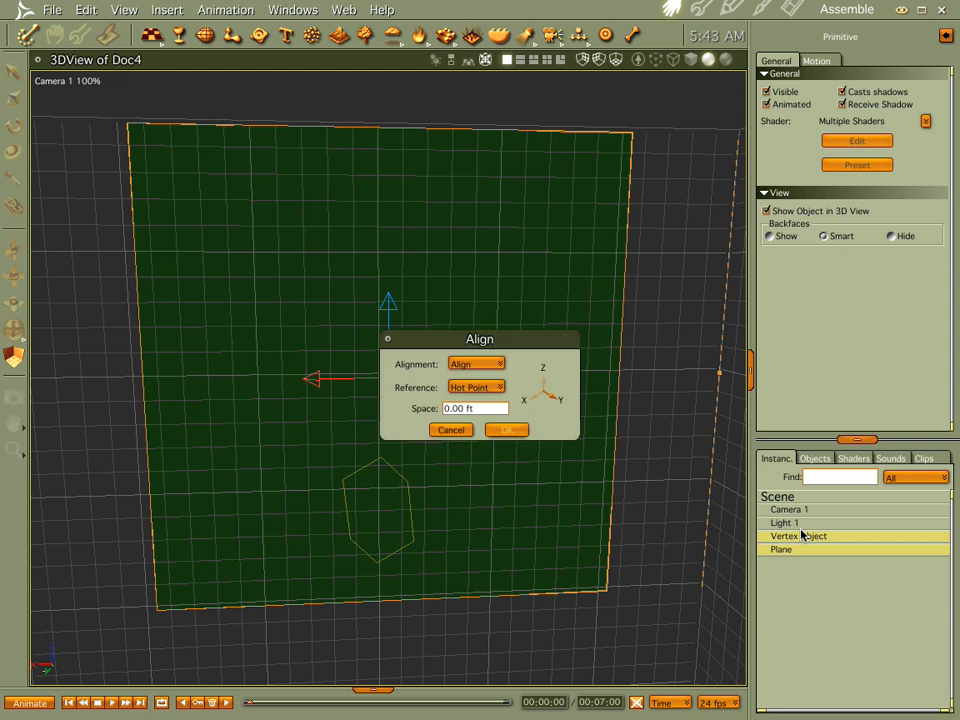
mouse_move(540, 383)
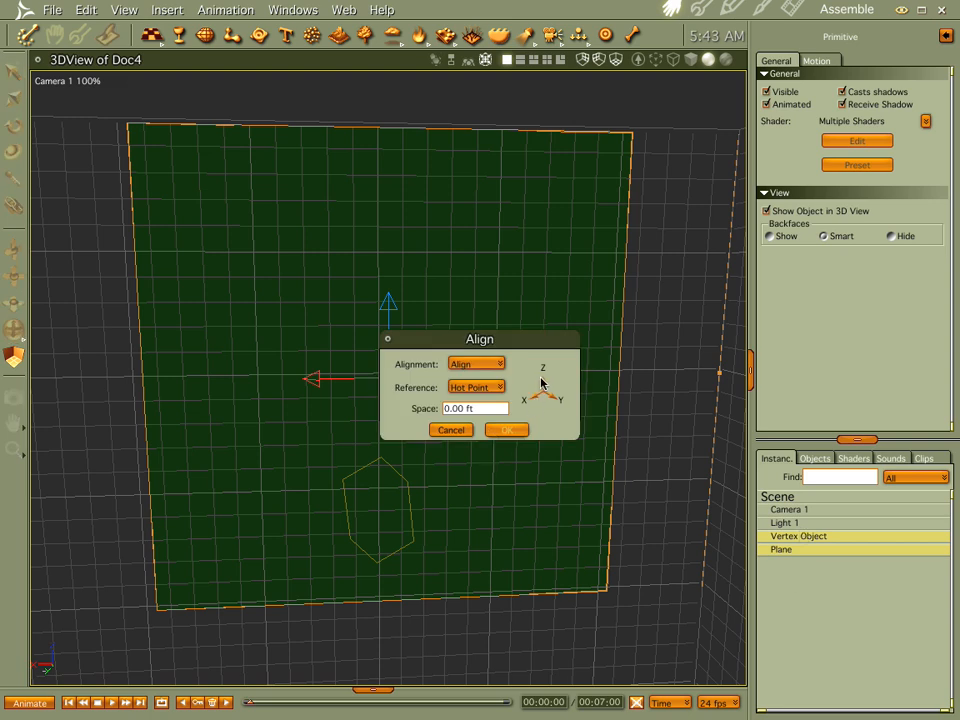
- Align the disc under the plane, raise the plane just above the disc, and reselect it
left_click(506, 429)
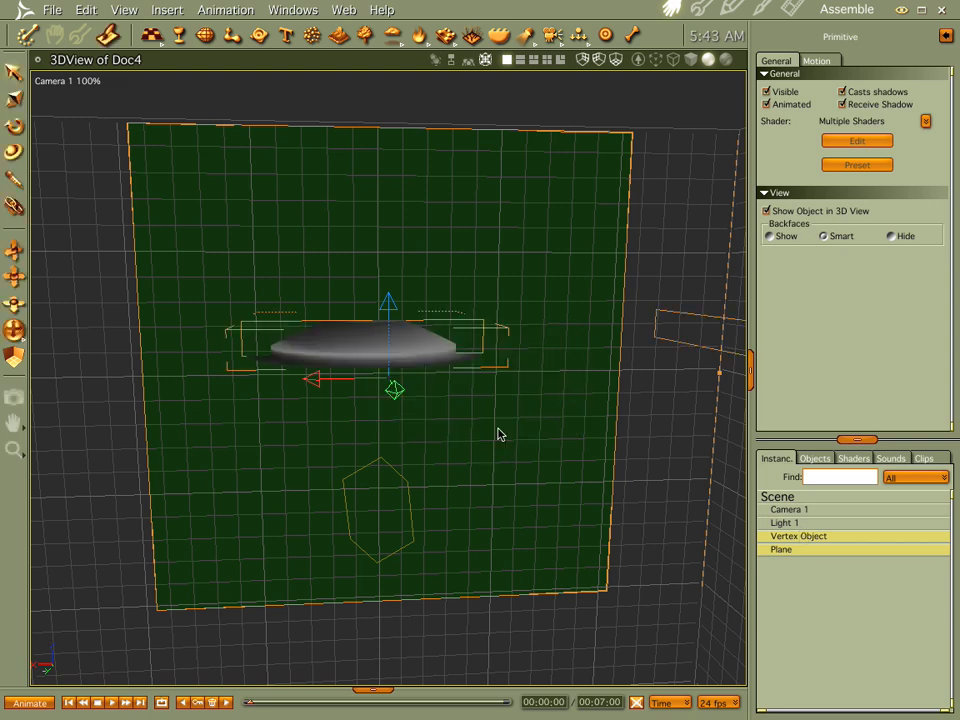
mouse_move(538, 394)
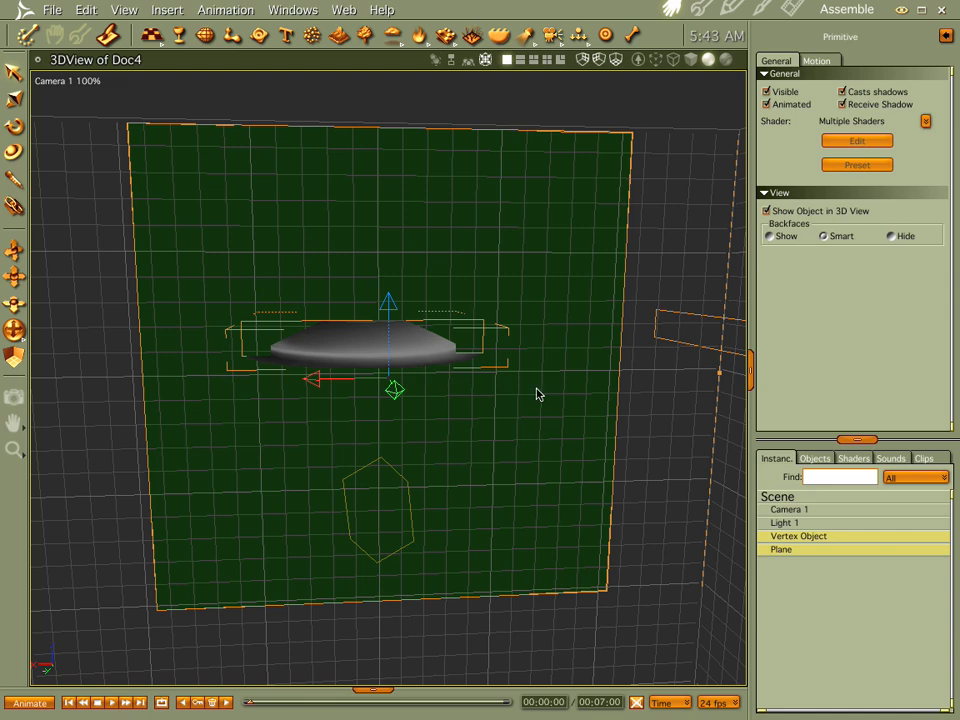
mouse_move(536, 440)
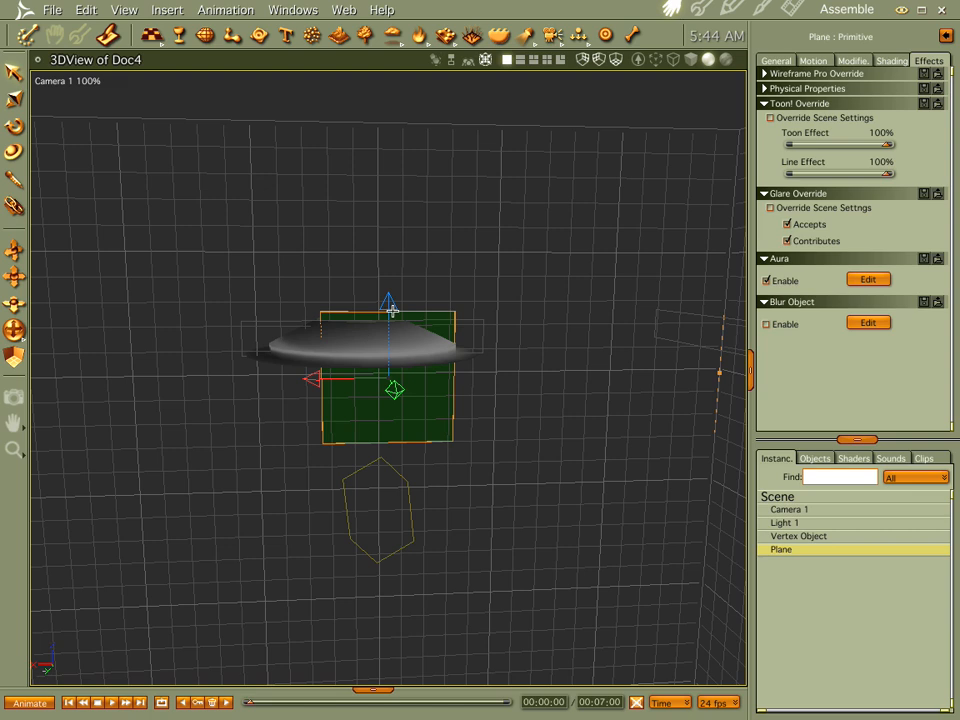
left_click_drag(389, 390, 389, 245)
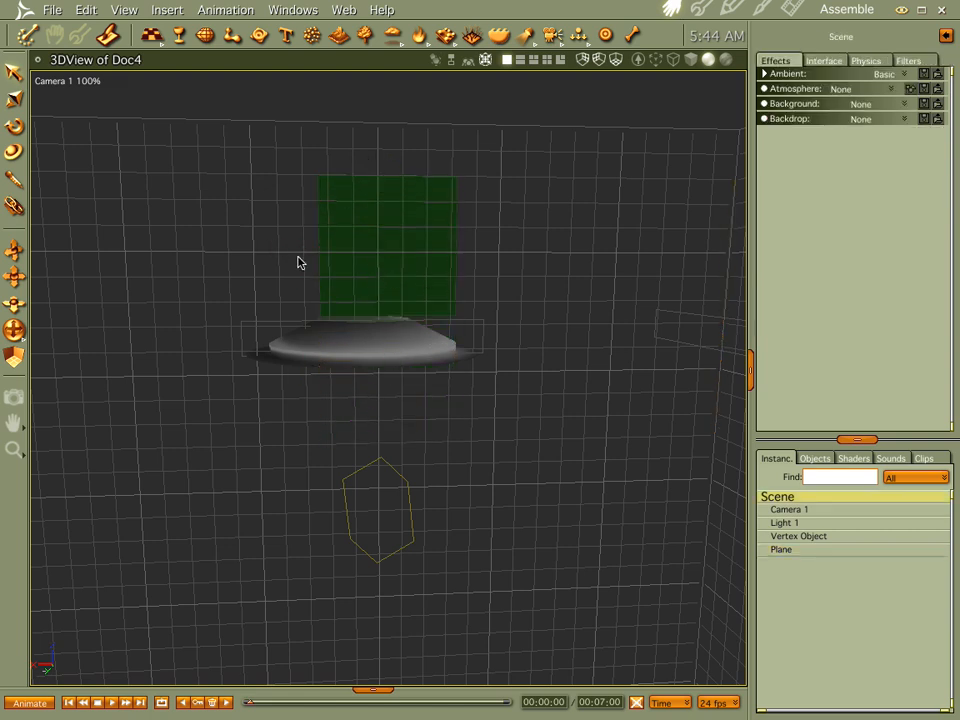
left_click(385, 245)
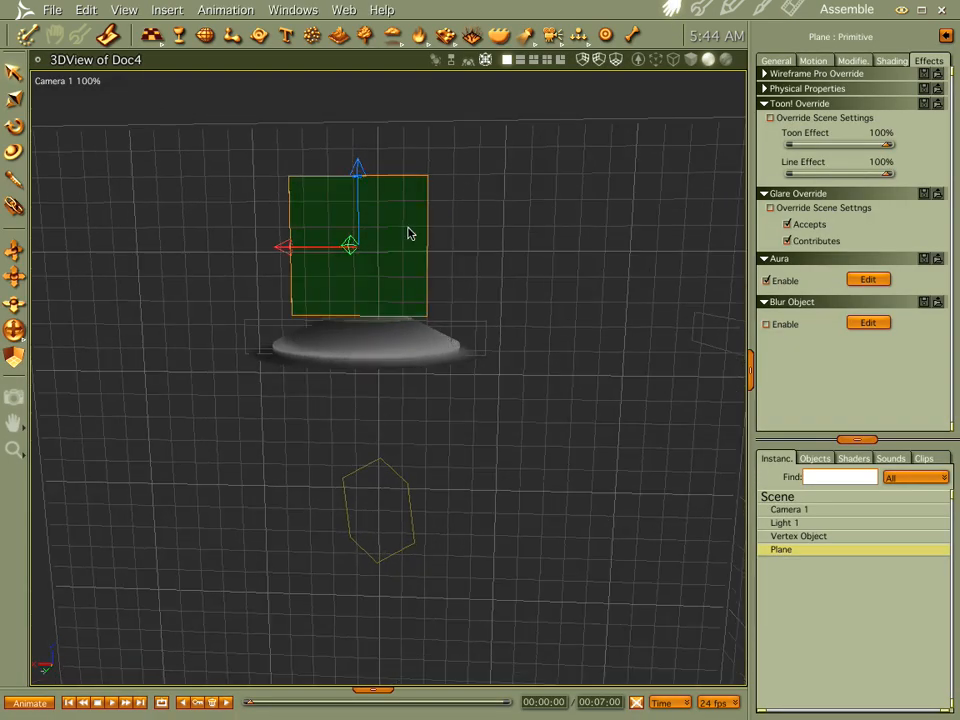
mouse_move(368, 255)
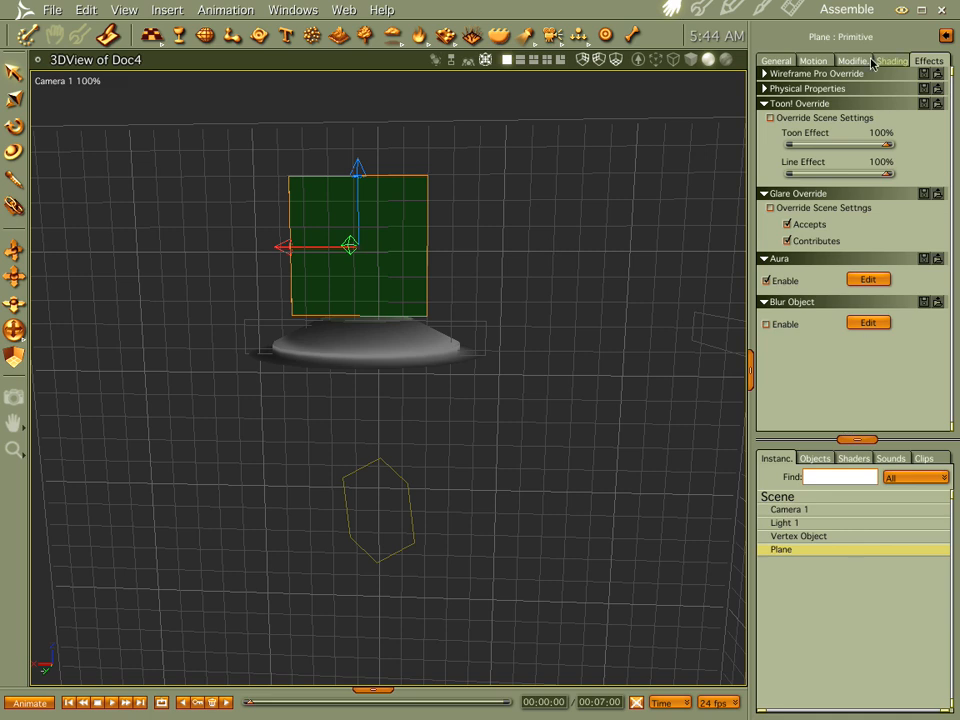
mouse_move(678, 343)
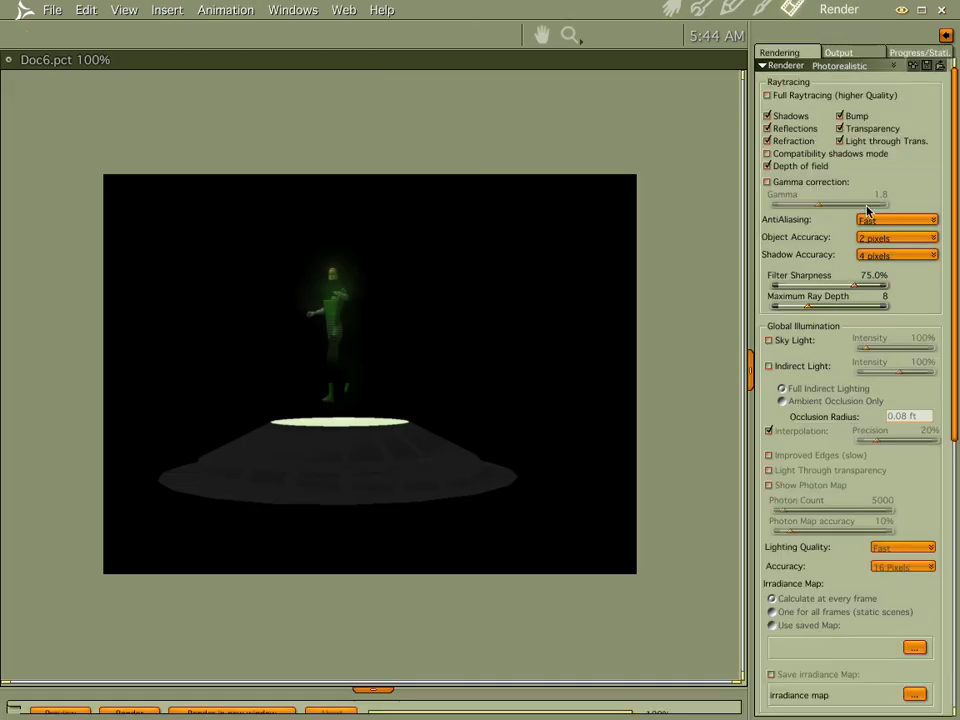
- Set render antialiasing to Best, with object and shadow accuracy at 0.5 pixel
left_click(895, 219)
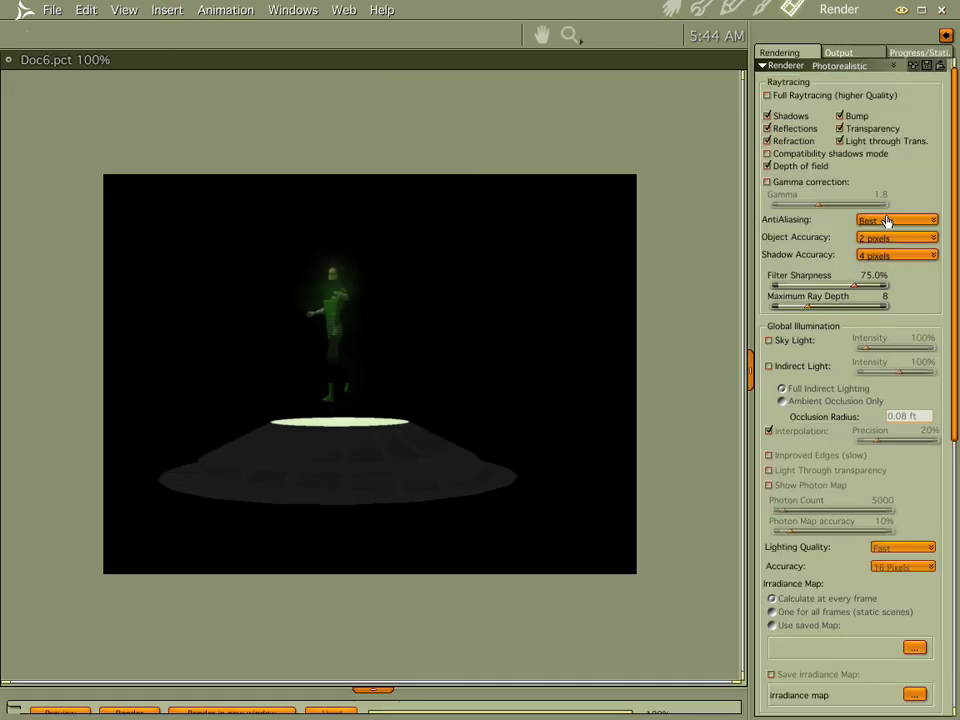
left_click(895, 237)
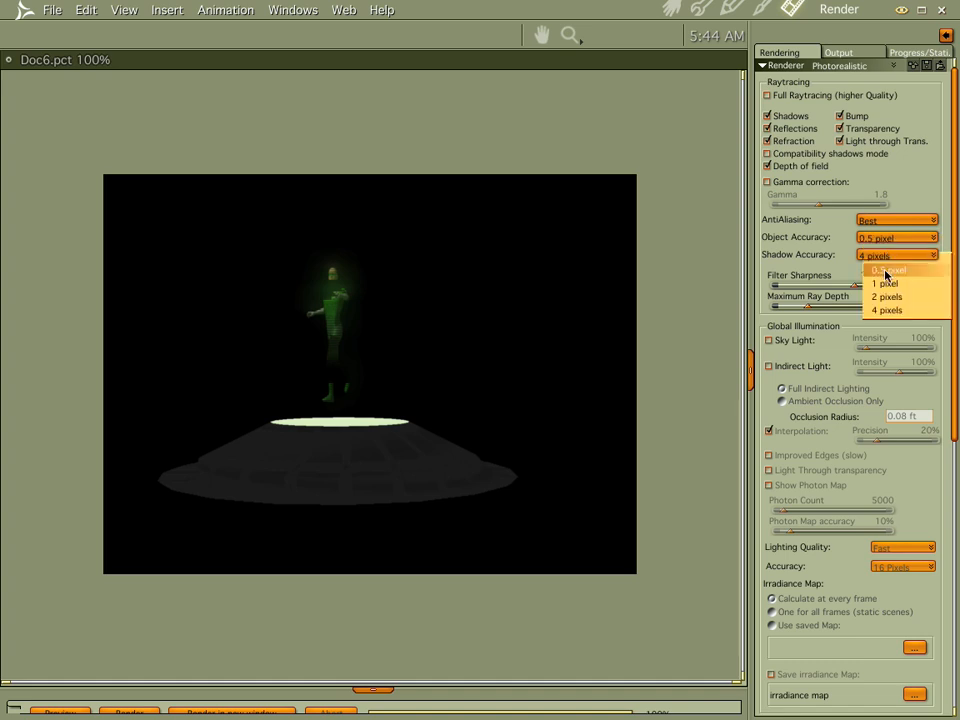
left_click(888, 270)
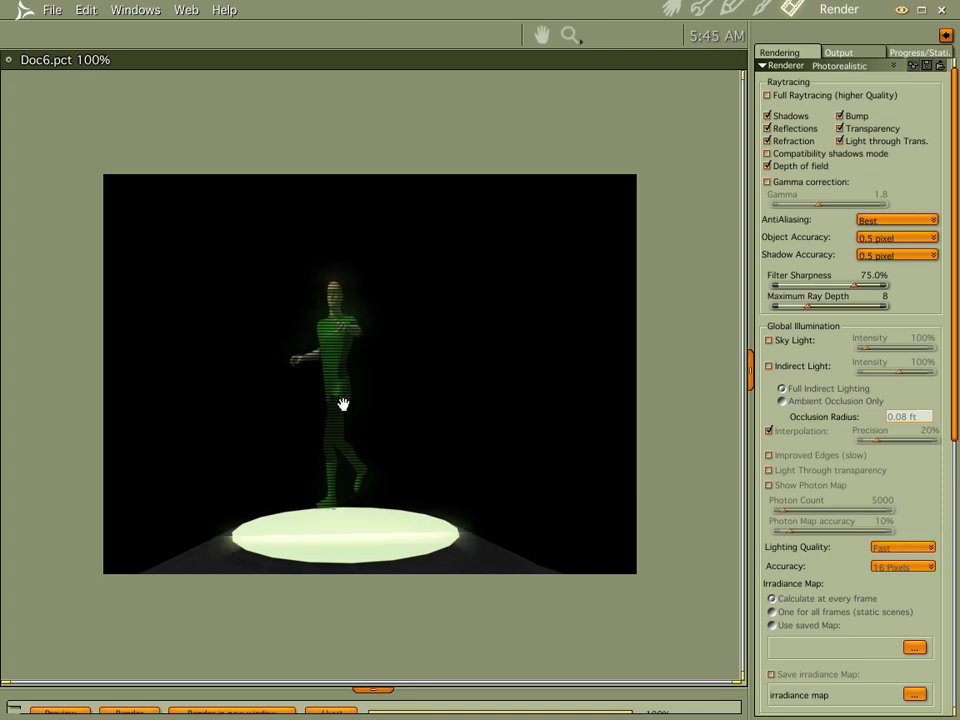
mouse_move(334, 390)
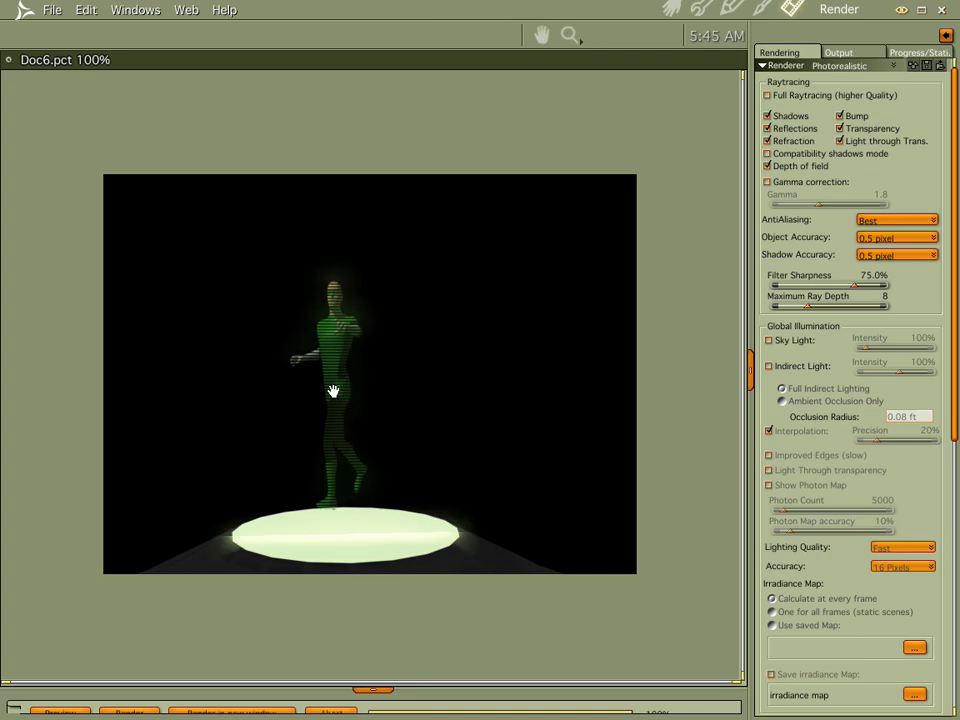